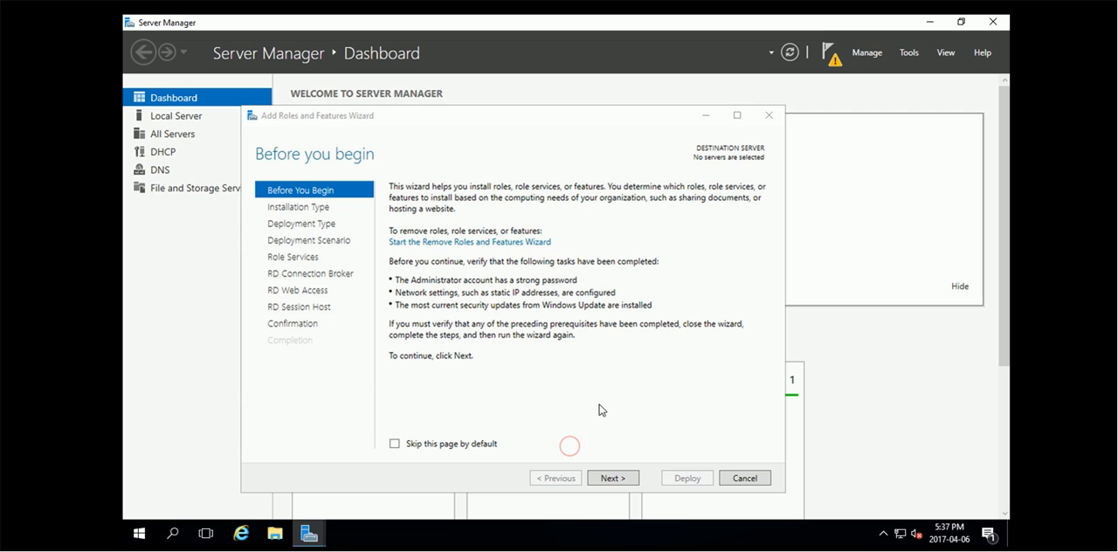
{"action": "mouse_move", "coordinate": [870, 56]}
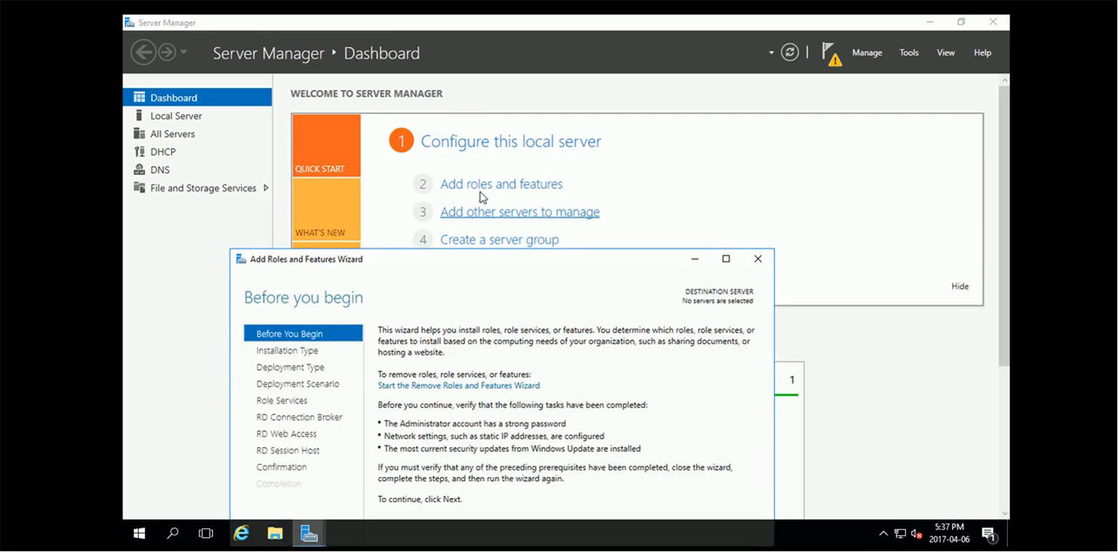
{"action": "mouse_move", "coordinate": [489, 255]}
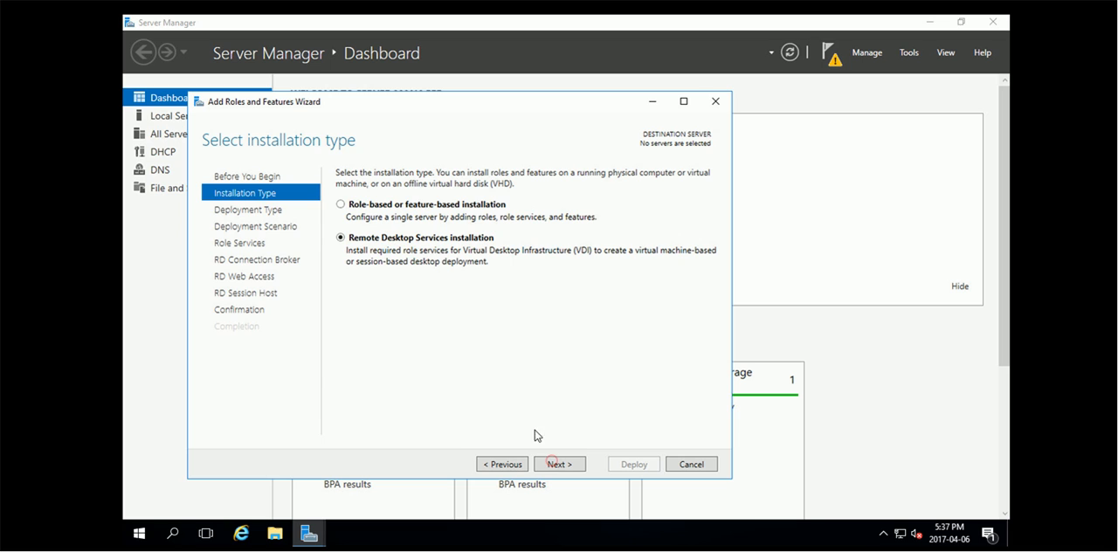
{"action": "mouse_move", "coordinate": [365, 241]}
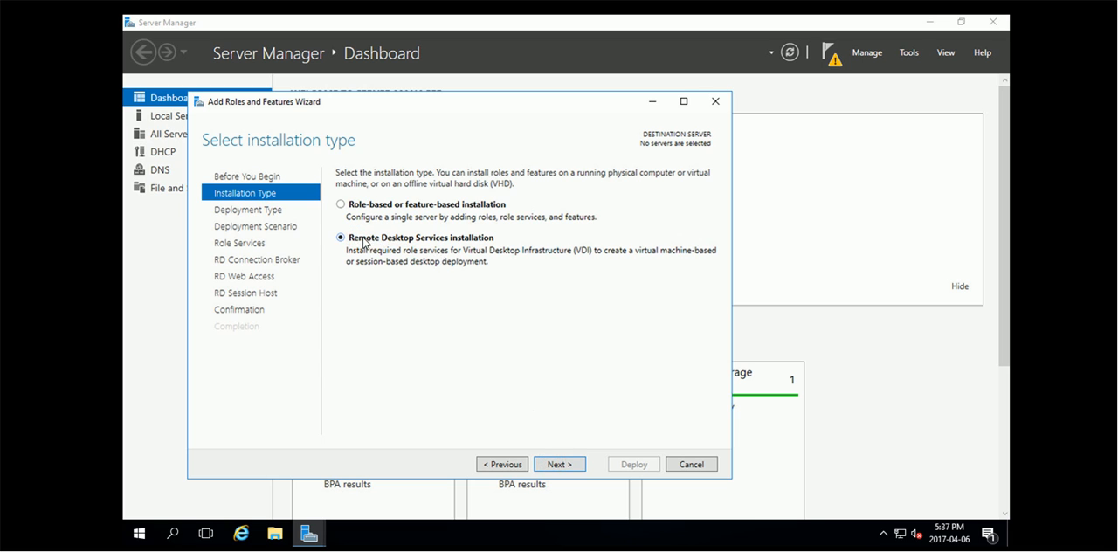
Choose Standard deployment with a session-based desktop scenario and reach the role services review
{"action": "left_click", "coordinate": [560, 463]}
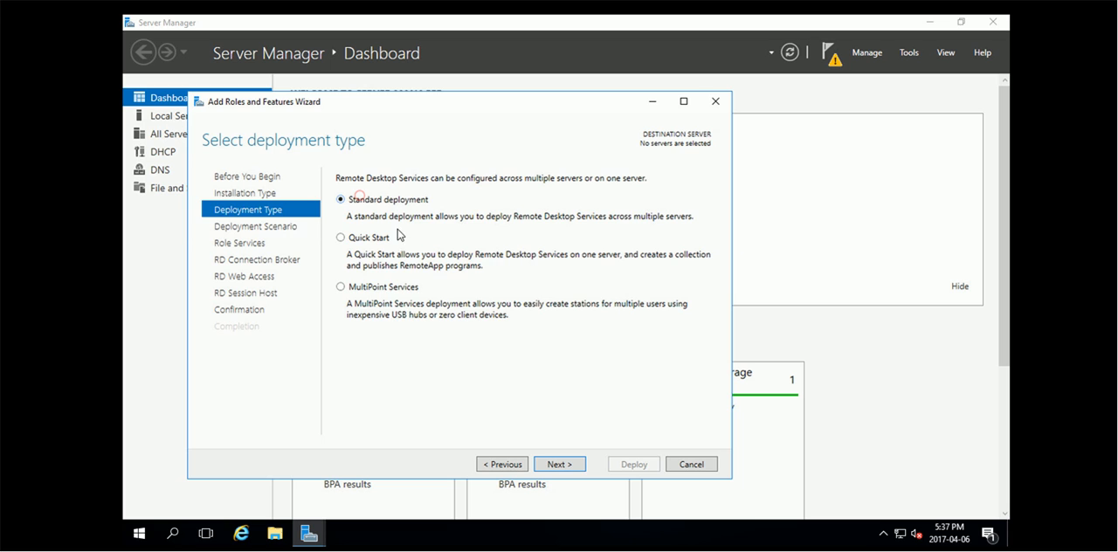
{"action": "left_click", "coordinate": [559, 465]}
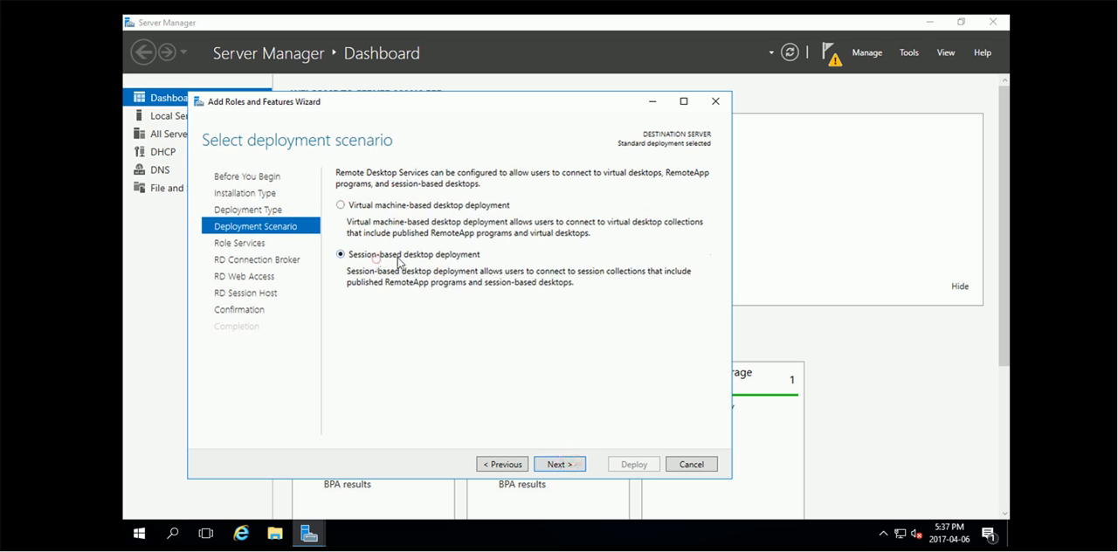
{"action": "left_click", "coordinate": [559, 464]}
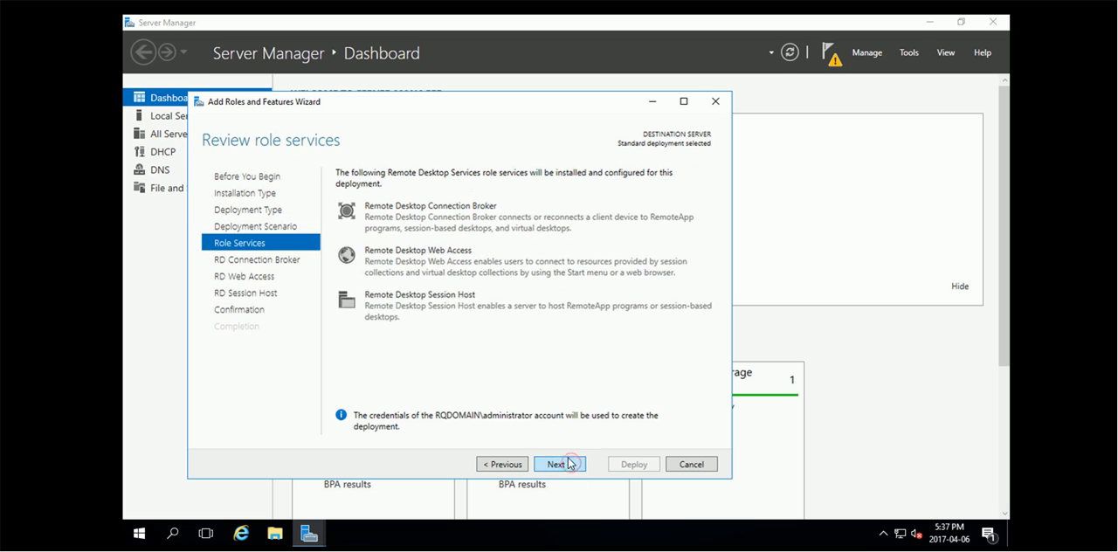
Add RQRDS as the RD Connection Broker server, then as the RD Web Access server
{"action": "left_click", "coordinate": [559, 464]}
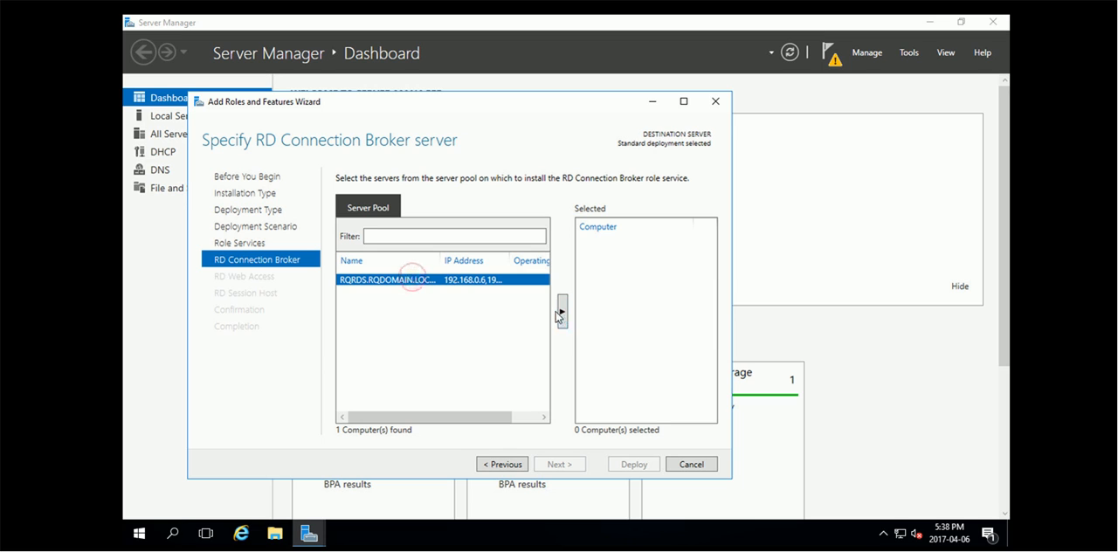
{"action": "mouse_move", "coordinate": [433, 289]}
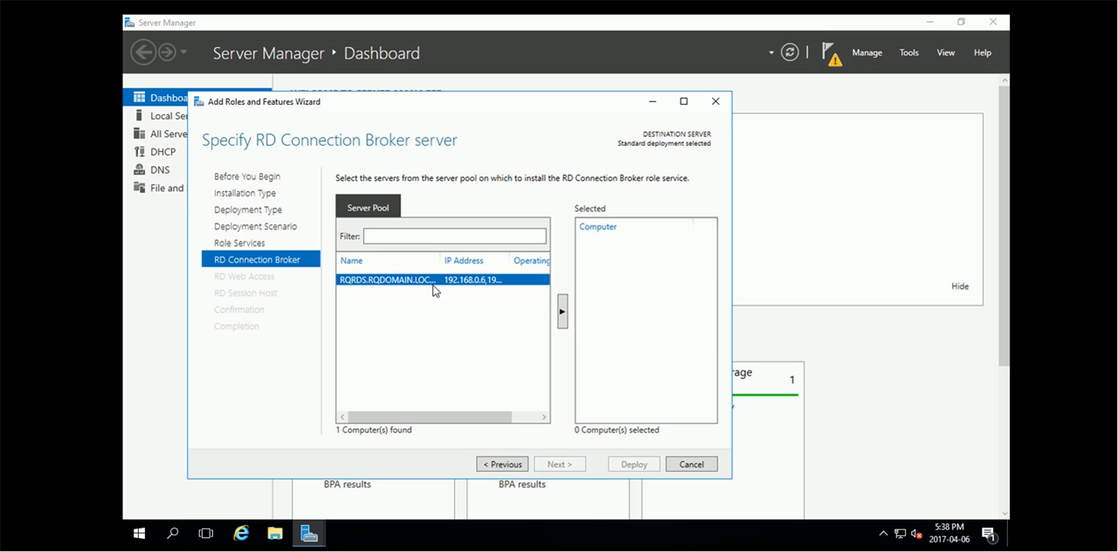
{"action": "mouse_move", "coordinate": [451, 288]}
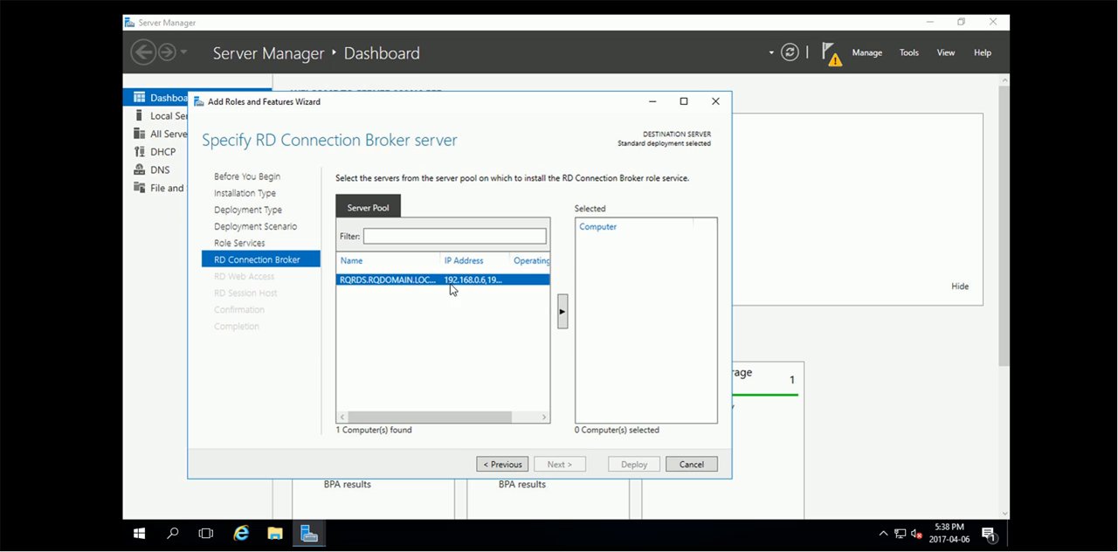
{"action": "left_click", "coordinate": [561, 311]}
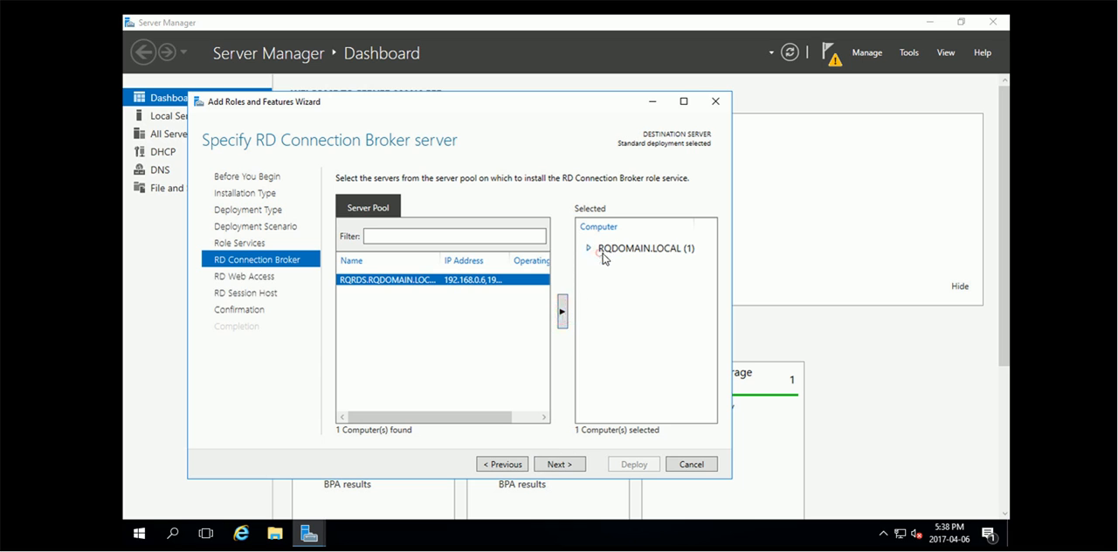
{"action": "left_click", "coordinate": [589, 248]}
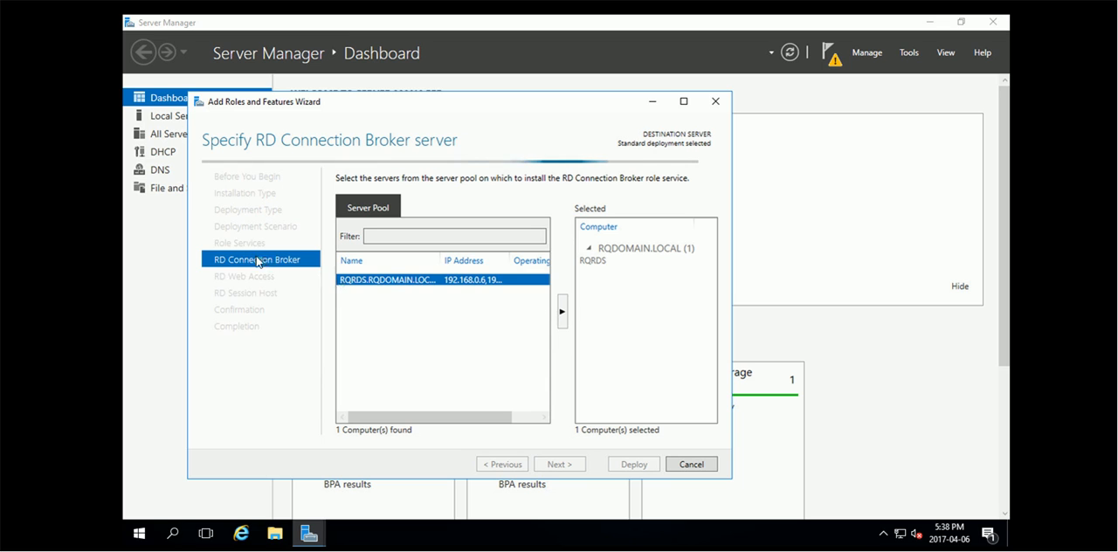
{"action": "mouse_move", "coordinate": [527, 374]}
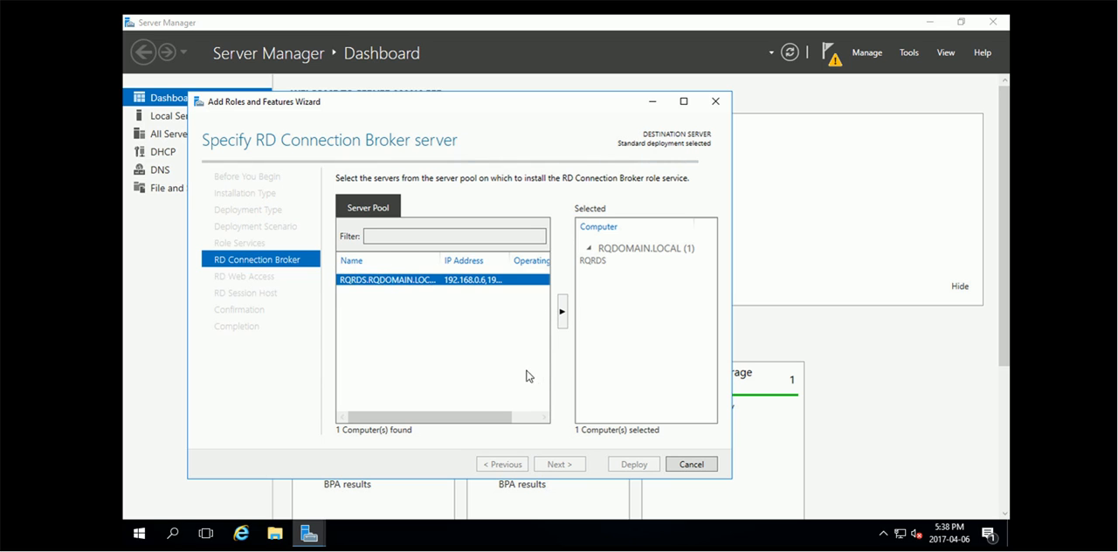
{"action": "mouse_move", "coordinate": [473, 374]}
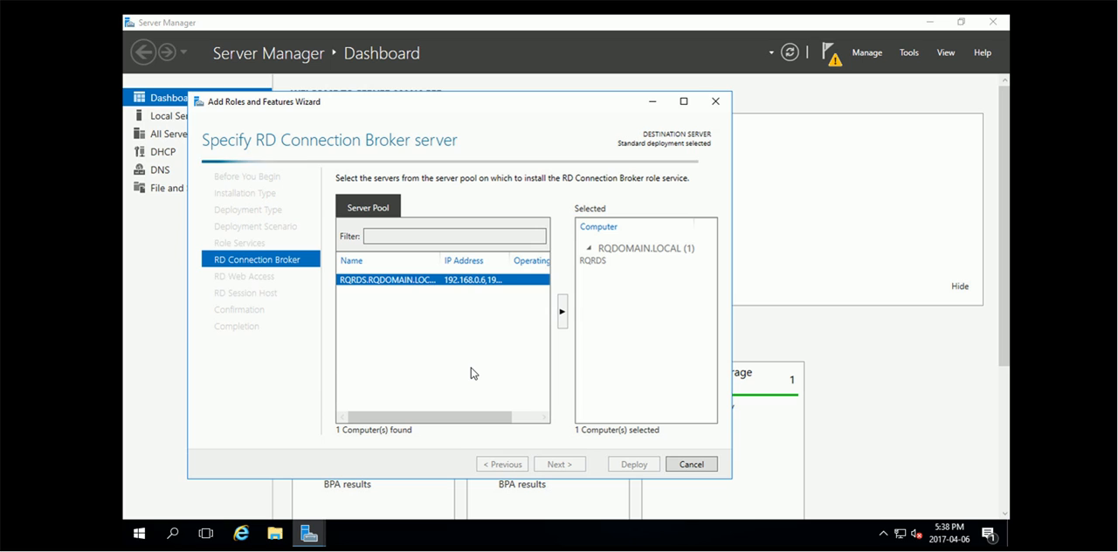
{"action": "left_click", "coordinate": [559, 463]}
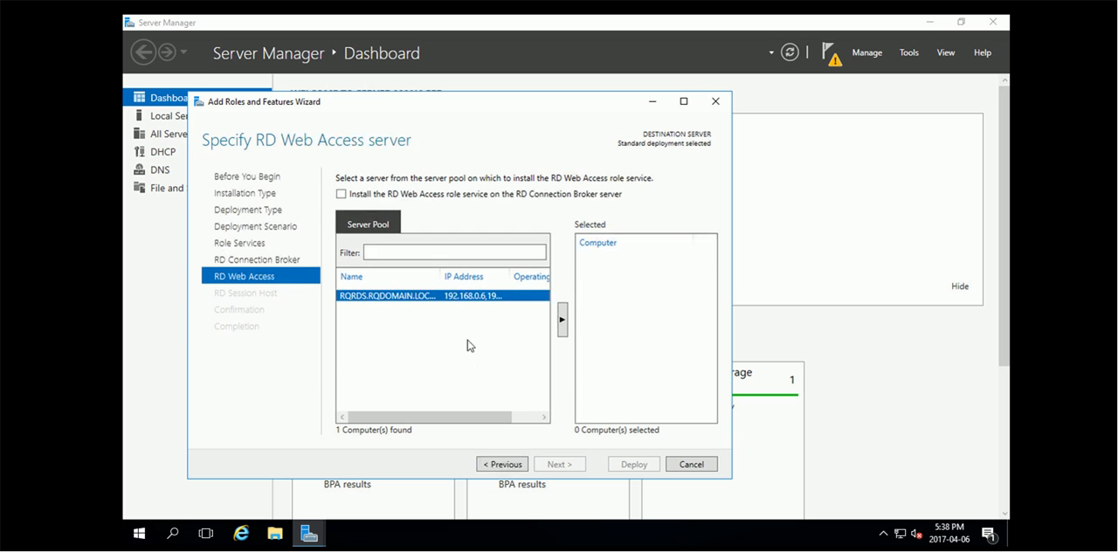
{"action": "mouse_move", "coordinate": [262, 276]}
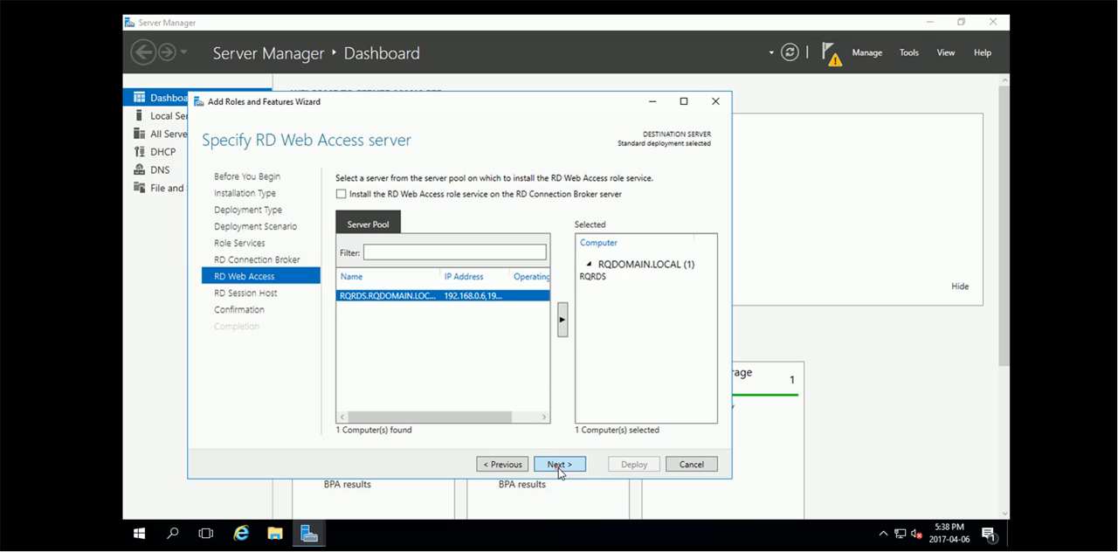
Add RQRDS from the server pool as the RD Session Host server
{"action": "left_click", "coordinate": [559, 465]}
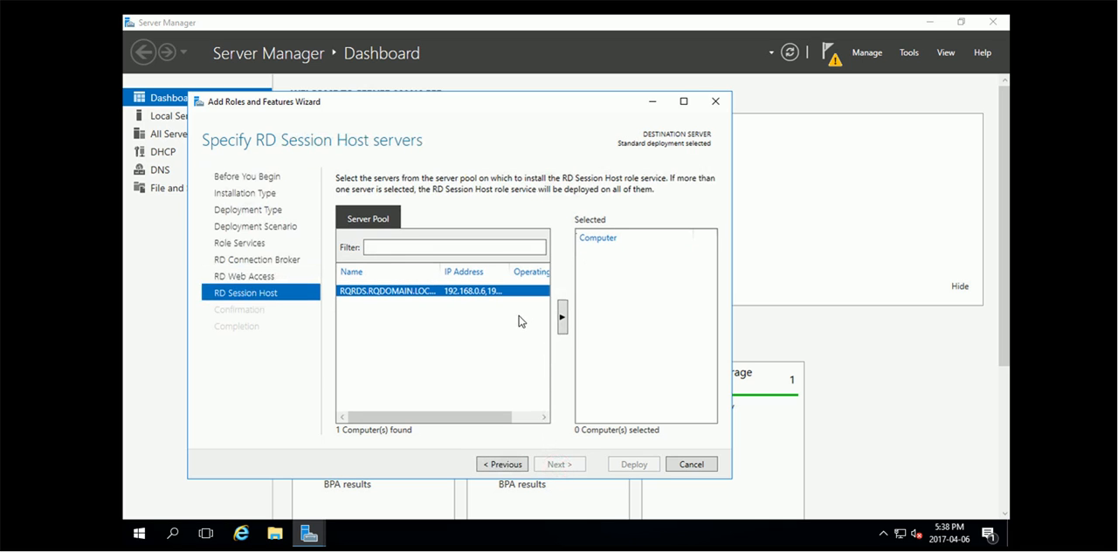
{"action": "mouse_move", "coordinate": [522, 337]}
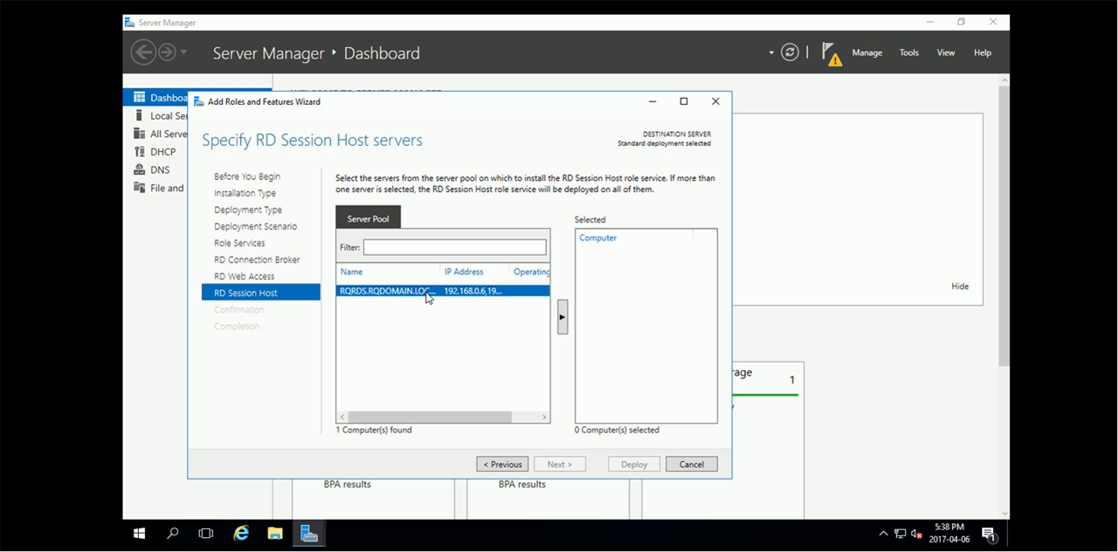
{"action": "left_click", "coordinate": [559, 316]}
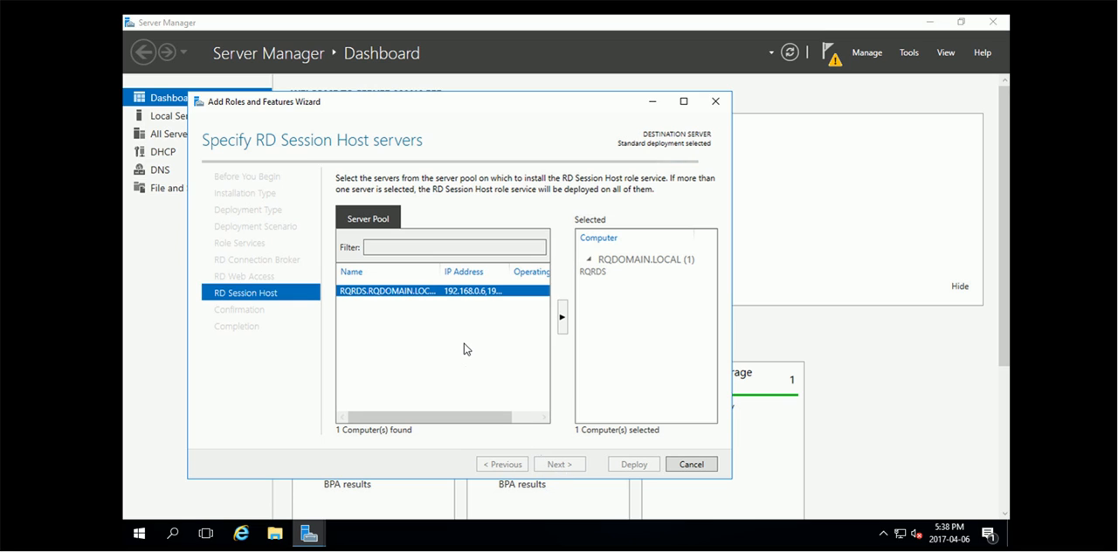
{"action": "mouse_move", "coordinate": [464, 348]}
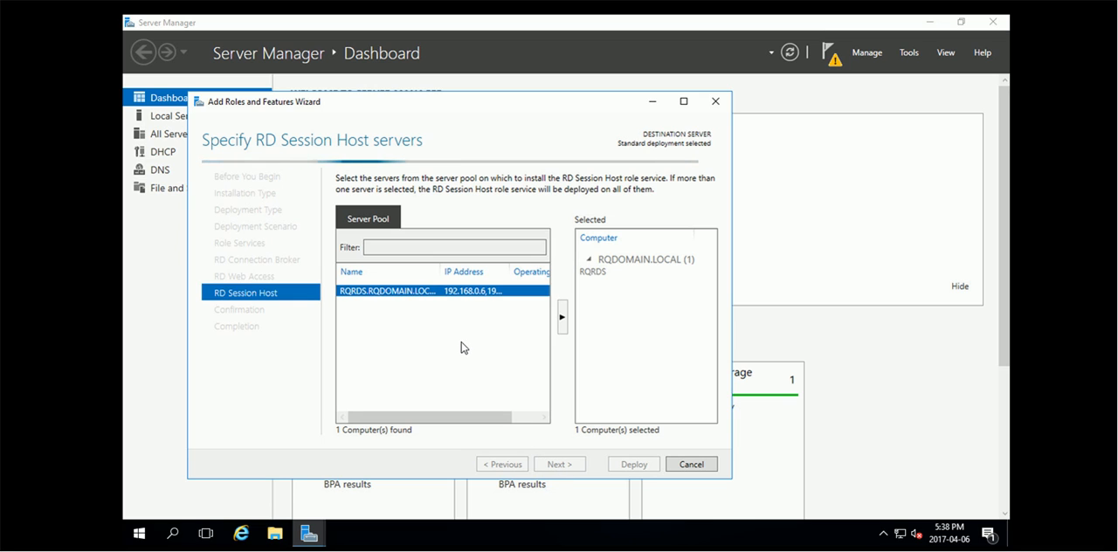
{"action": "mouse_move", "coordinate": [458, 342]}
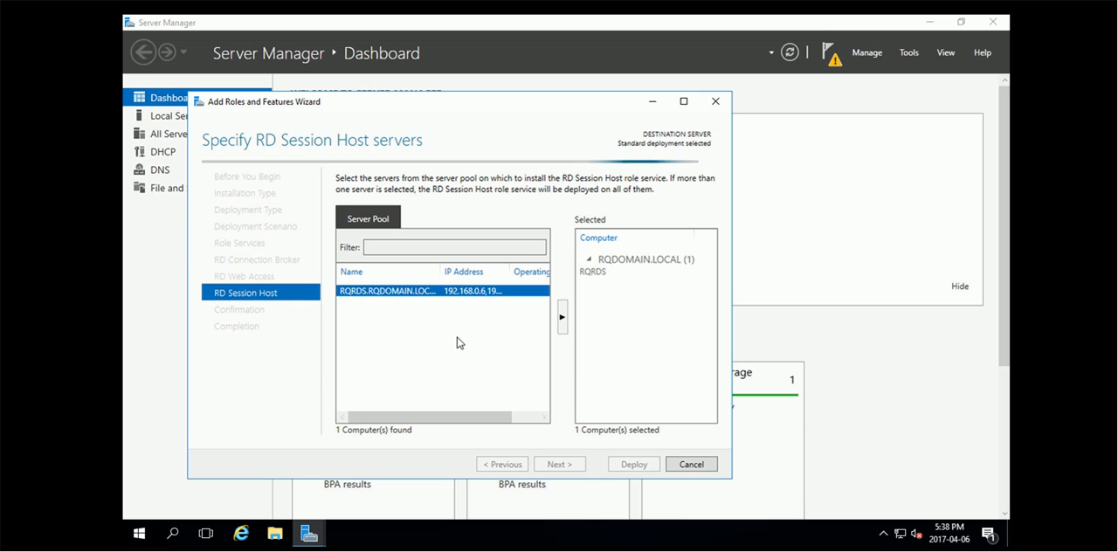
{"action": "mouse_move", "coordinate": [458, 342]}
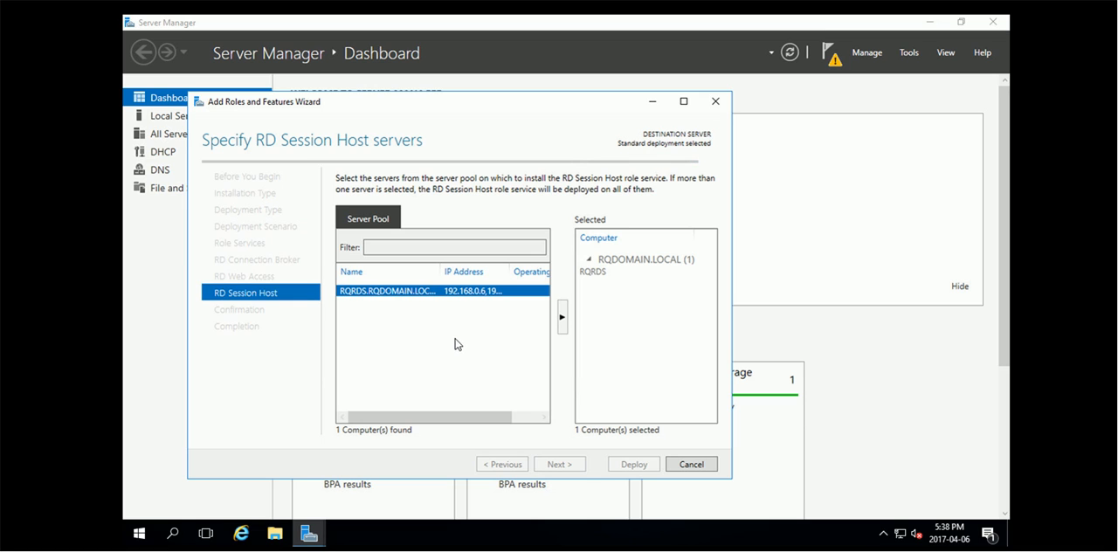
{"action": "mouse_move", "coordinate": [493, 306]}
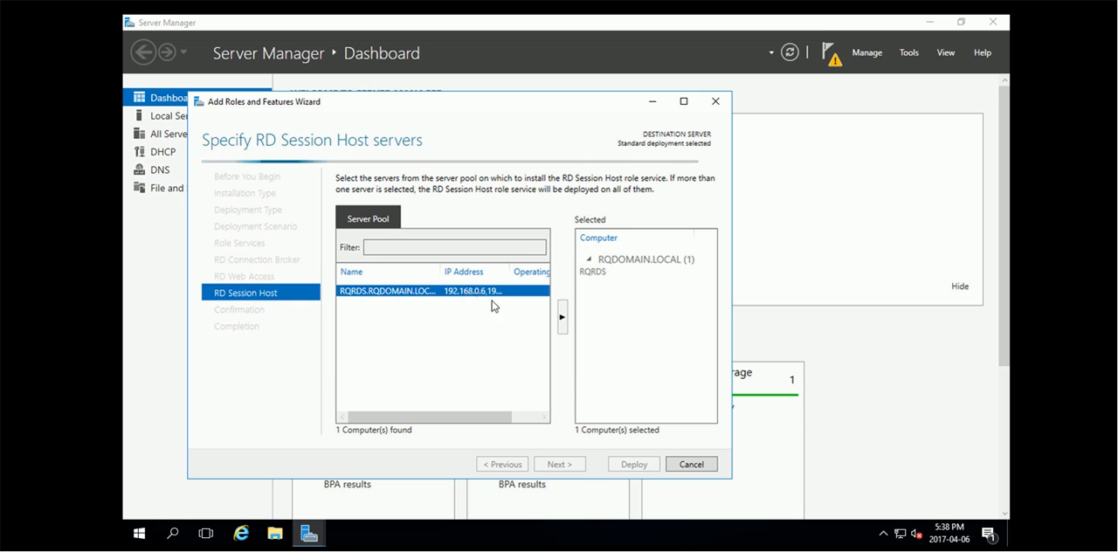
{"action": "mouse_move", "coordinate": [476, 394]}
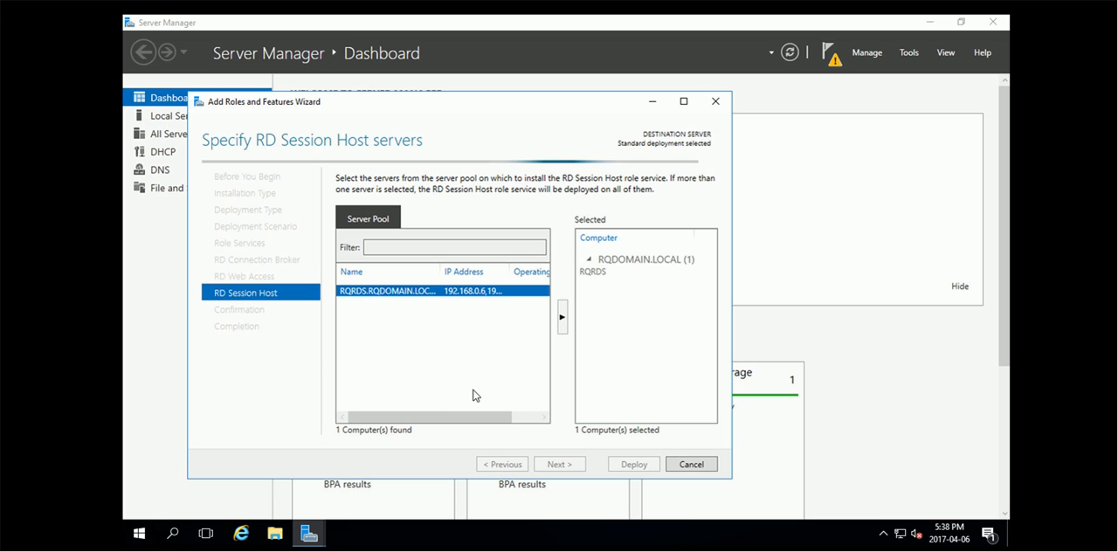
{"action": "left_click", "coordinate": [559, 463]}
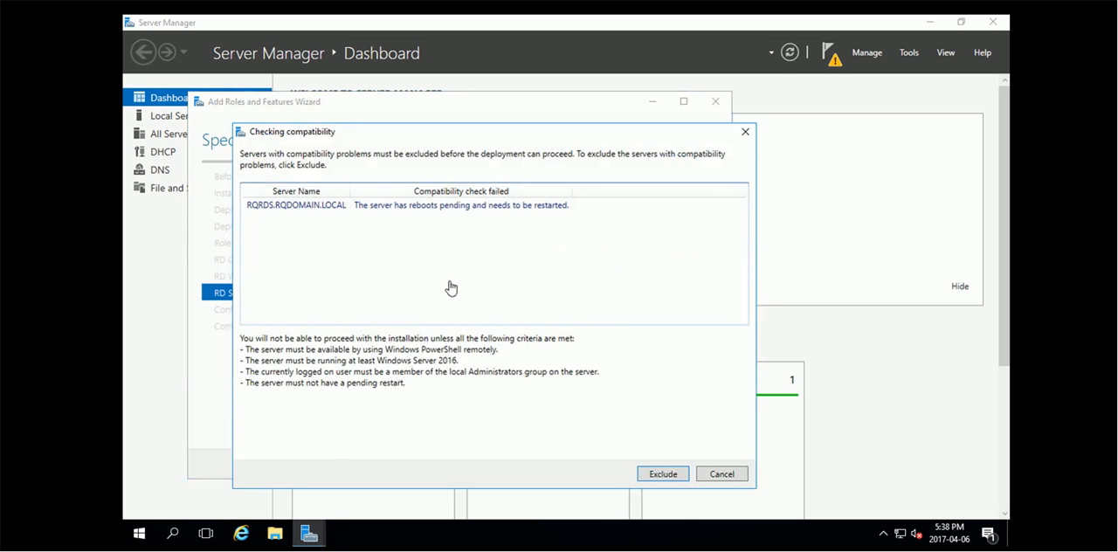
{"action": "left_click", "coordinate": [305, 207]}
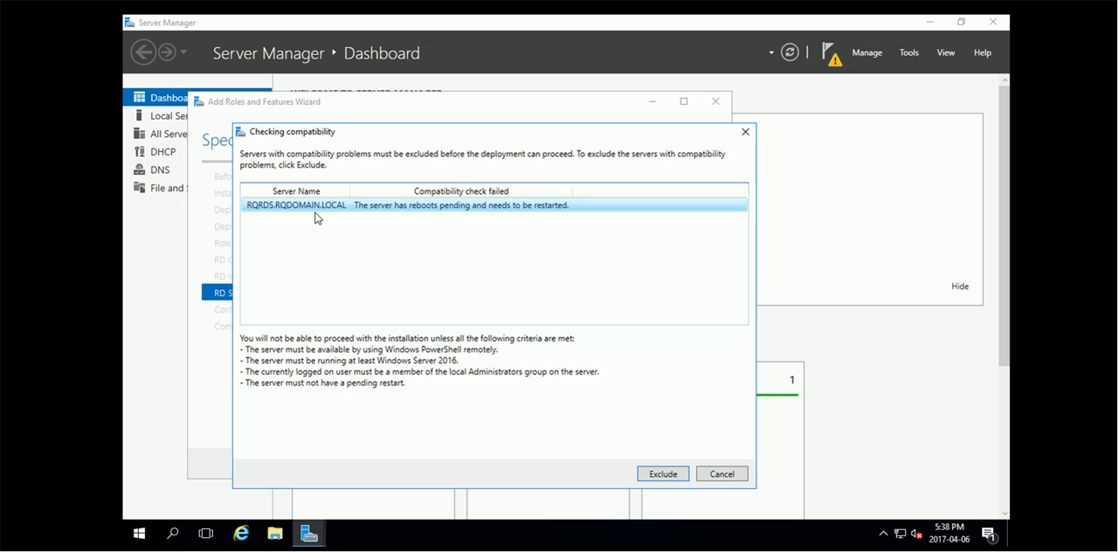
{"action": "mouse_move", "coordinate": [480, 213]}
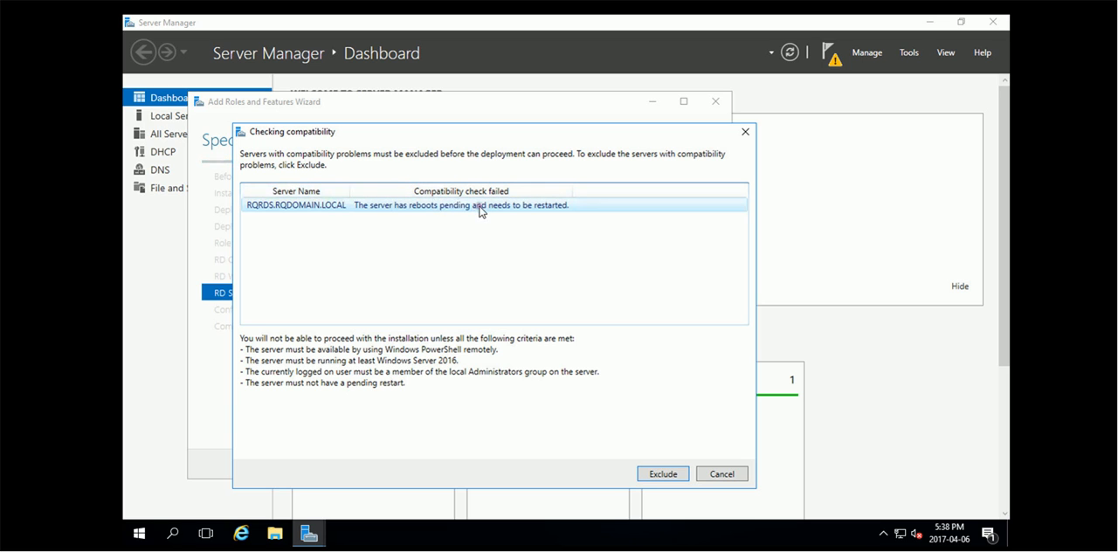
{"action": "mouse_move", "coordinate": [444, 209]}
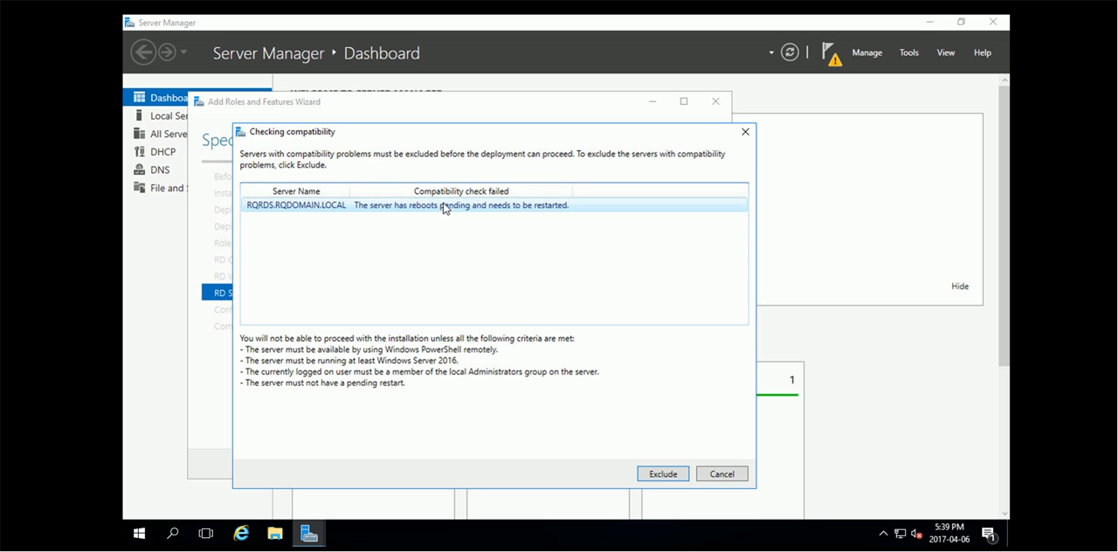
{"action": "mouse_move", "coordinate": [311, 524]}
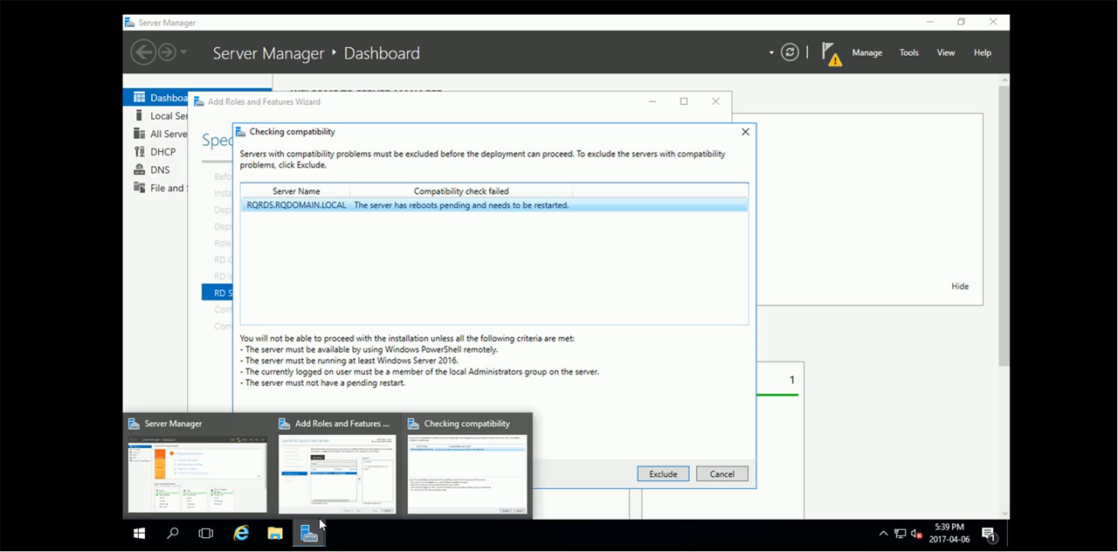
Confirm the selections with automatic restart and deploy the three RDS role services on RQRDS
{"action": "left_click", "coordinate": [662, 473]}
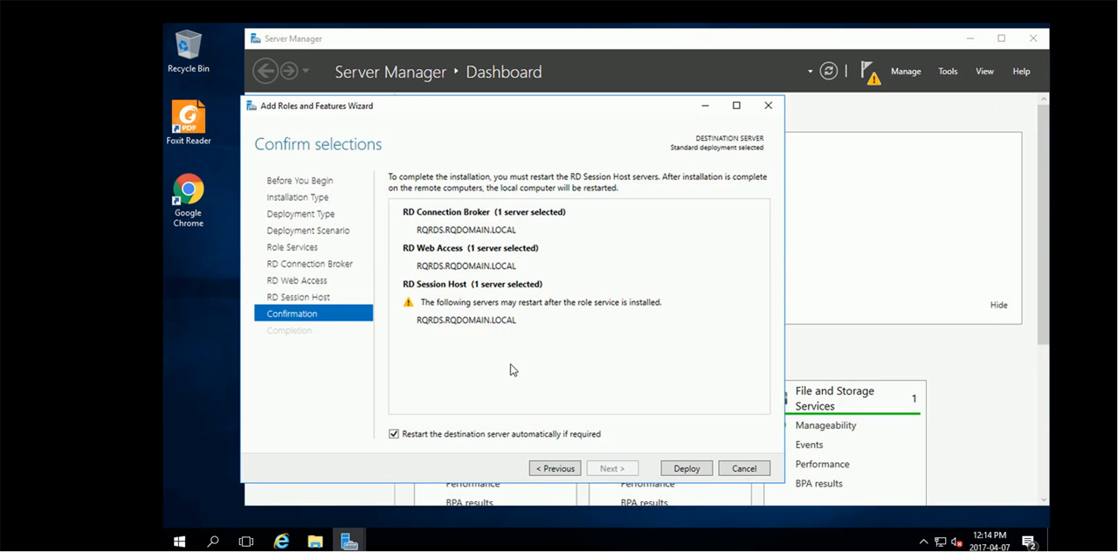
{"action": "mouse_move", "coordinate": [496, 229]}
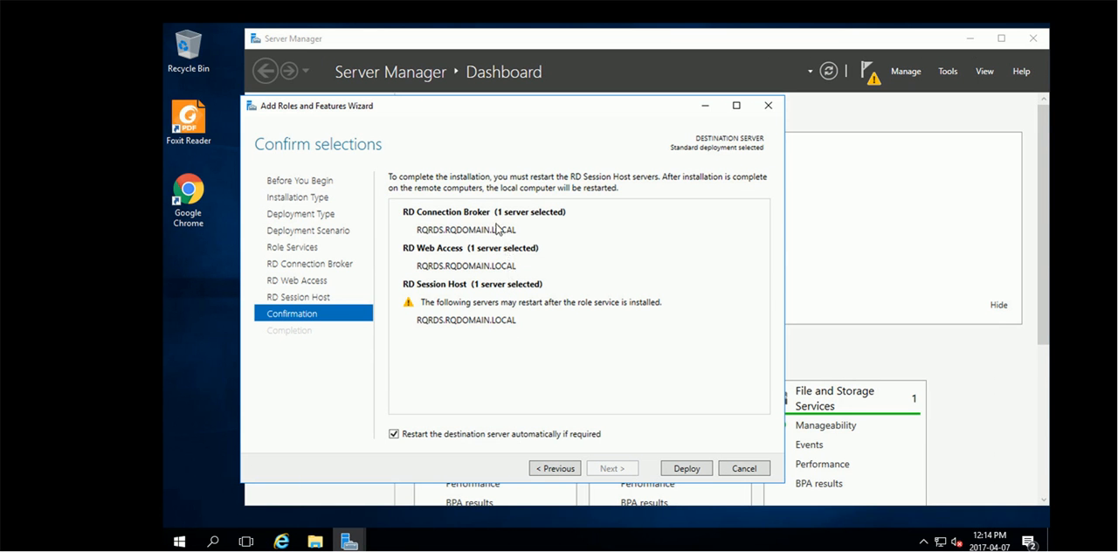
{"action": "mouse_move", "coordinate": [474, 281]}
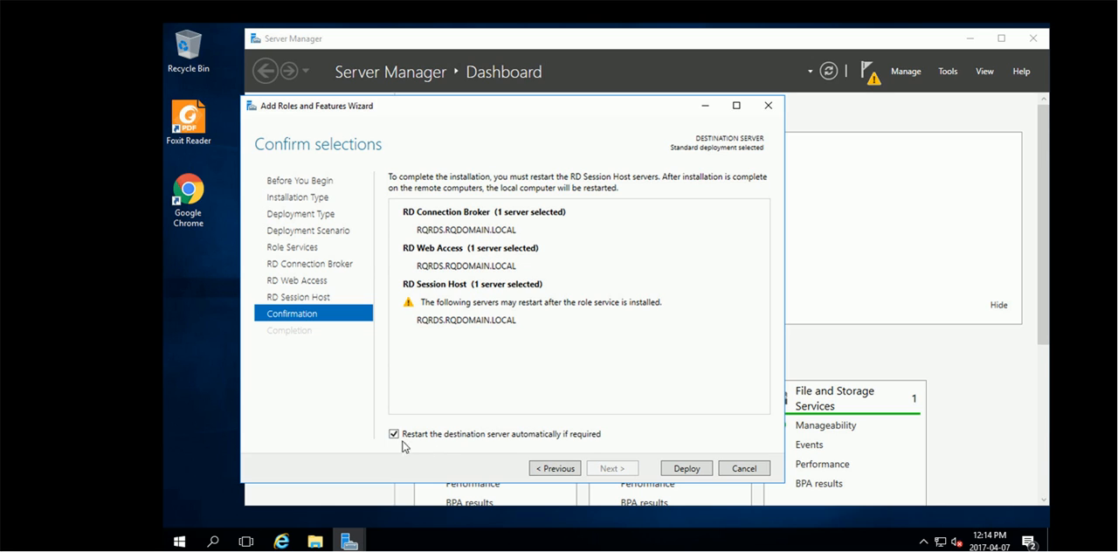
{"action": "mouse_move", "coordinate": [568, 447]}
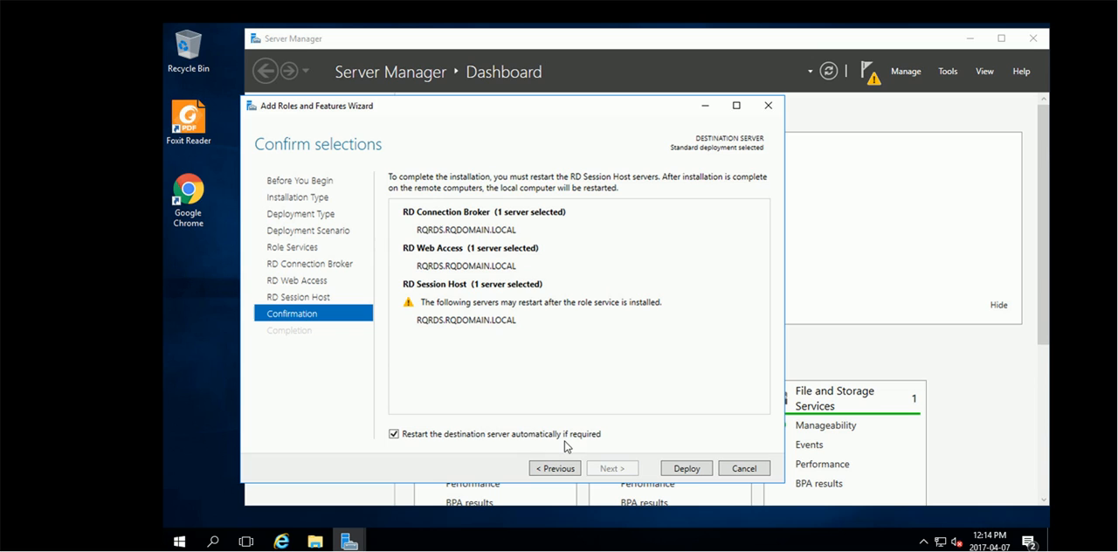
{"action": "mouse_move", "coordinate": [671, 427]}
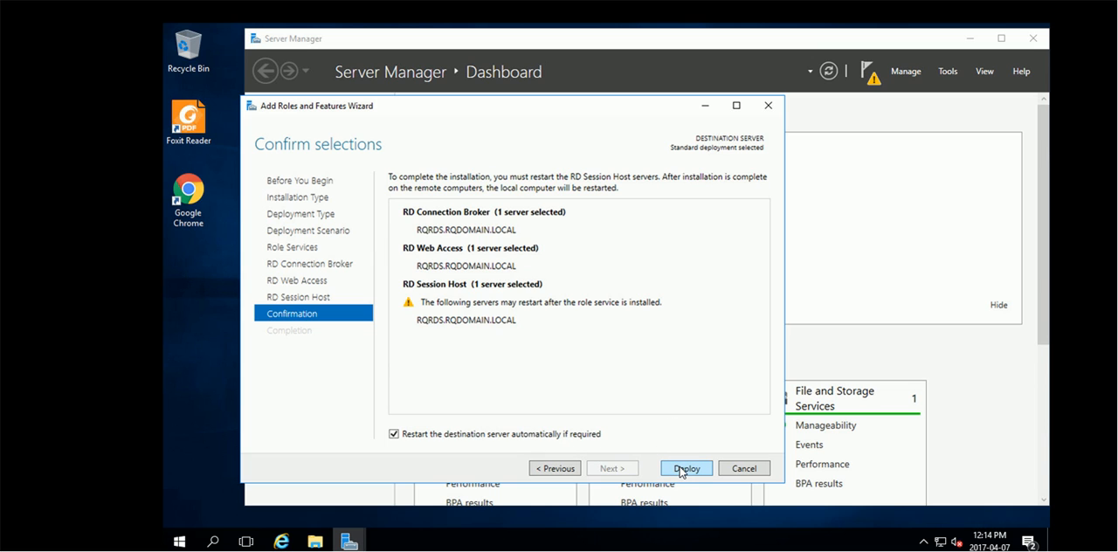
{"action": "left_click", "coordinate": [685, 468]}
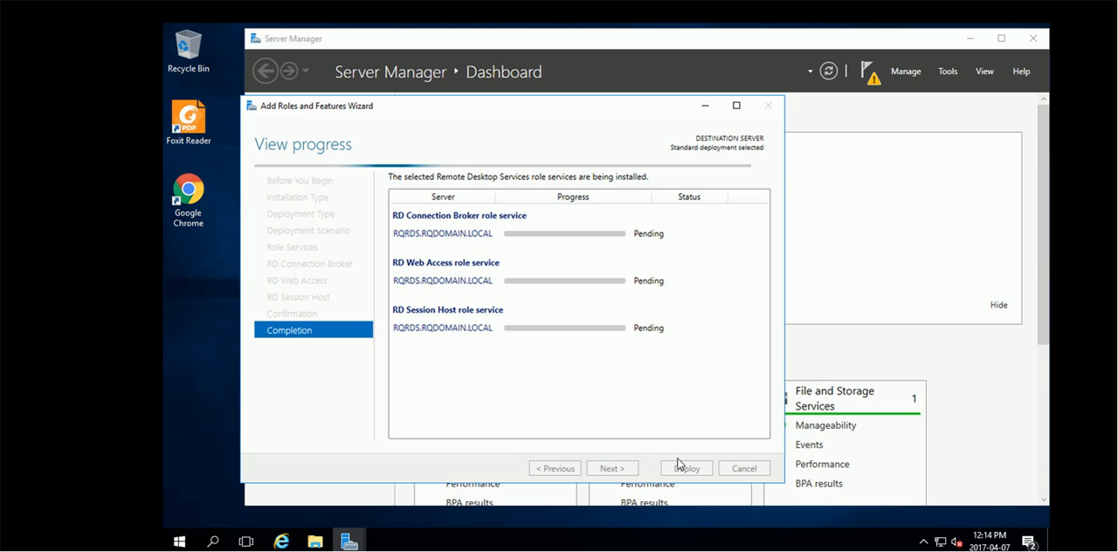
{"action": "mouse_move", "coordinate": [571, 294]}
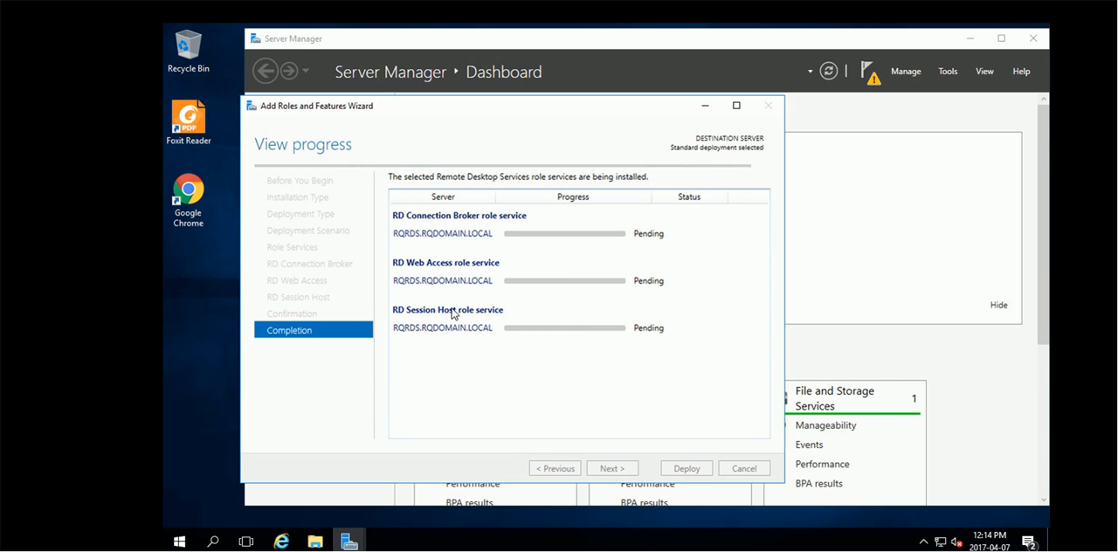
{"action": "mouse_move", "coordinate": [468, 234]}
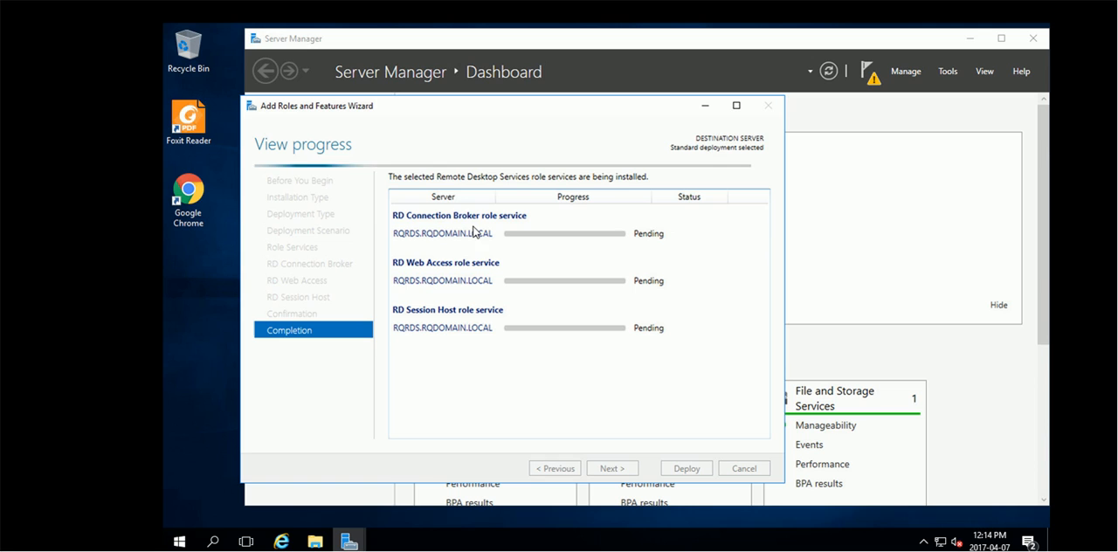
{"action": "mouse_move", "coordinate": [468, 316]}
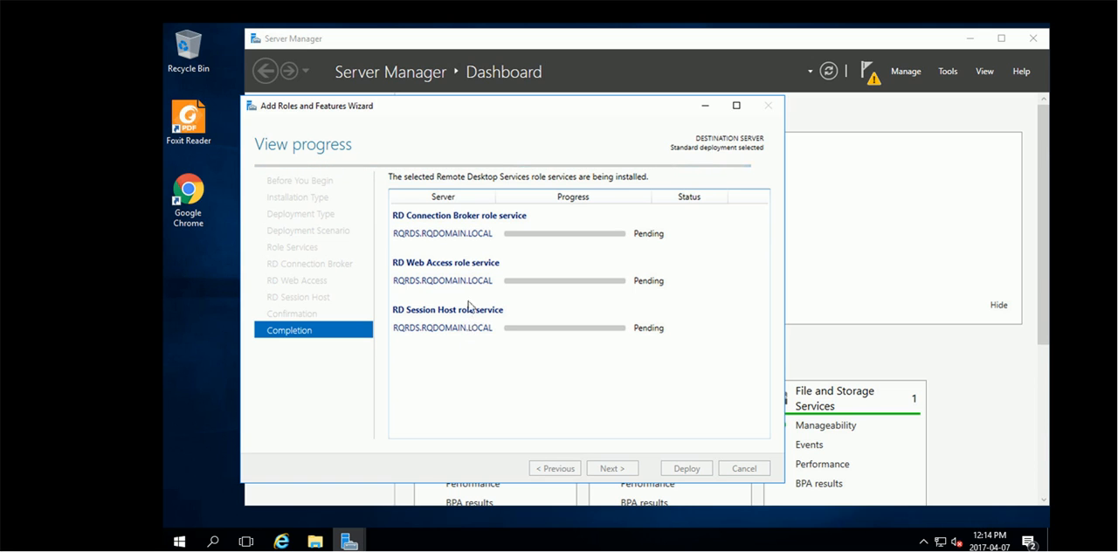
{"action": "mouse_move", "coordinate": [472, 349]}
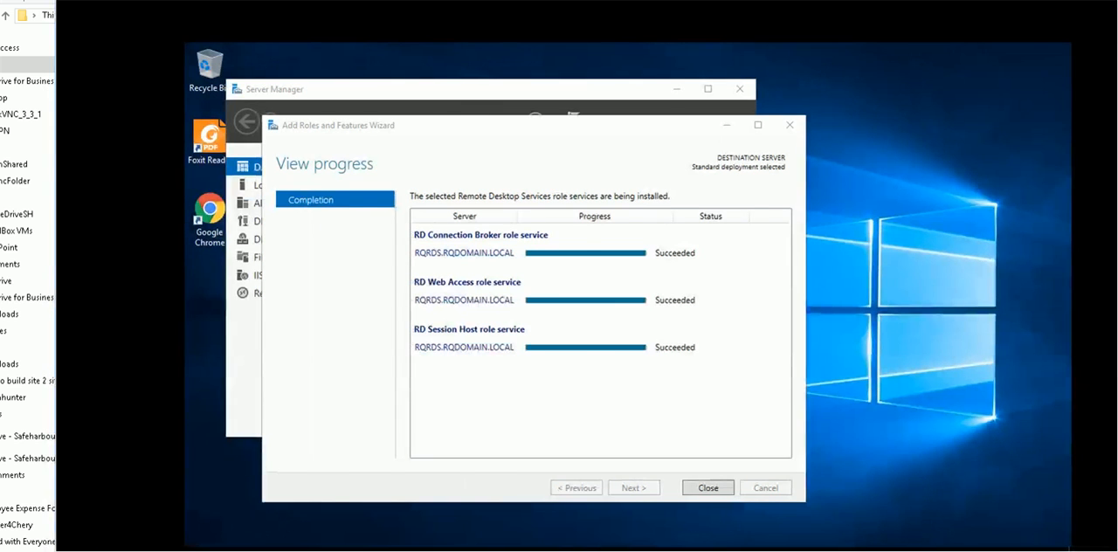
{"action": "mouse_move", "coordinate": [168, 217]}
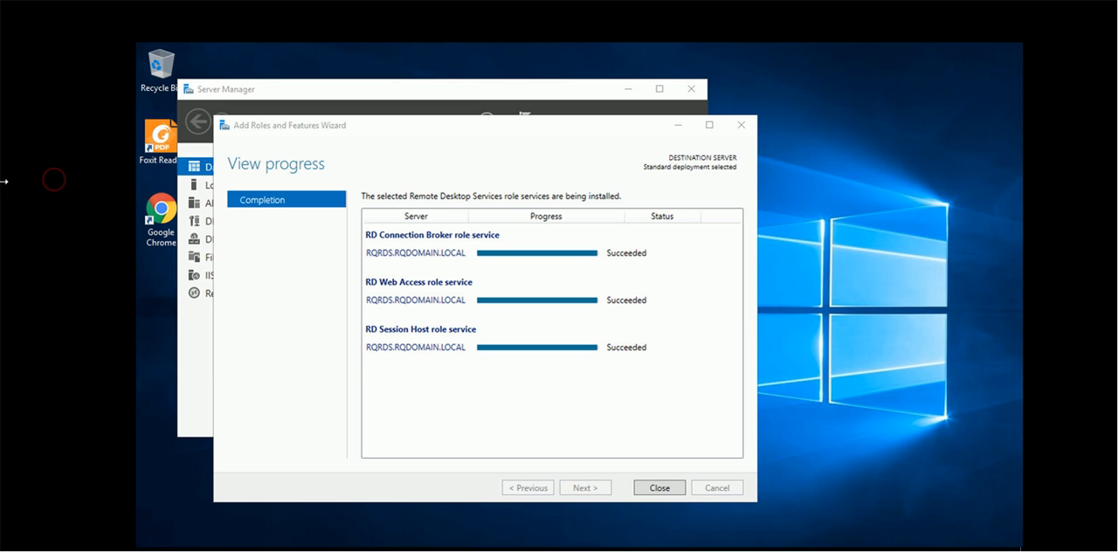
Close the installation wizard and view the Remote Desktop Services overview in a maximized window
{"action": "left_click", "coordinate": [658, 488]}
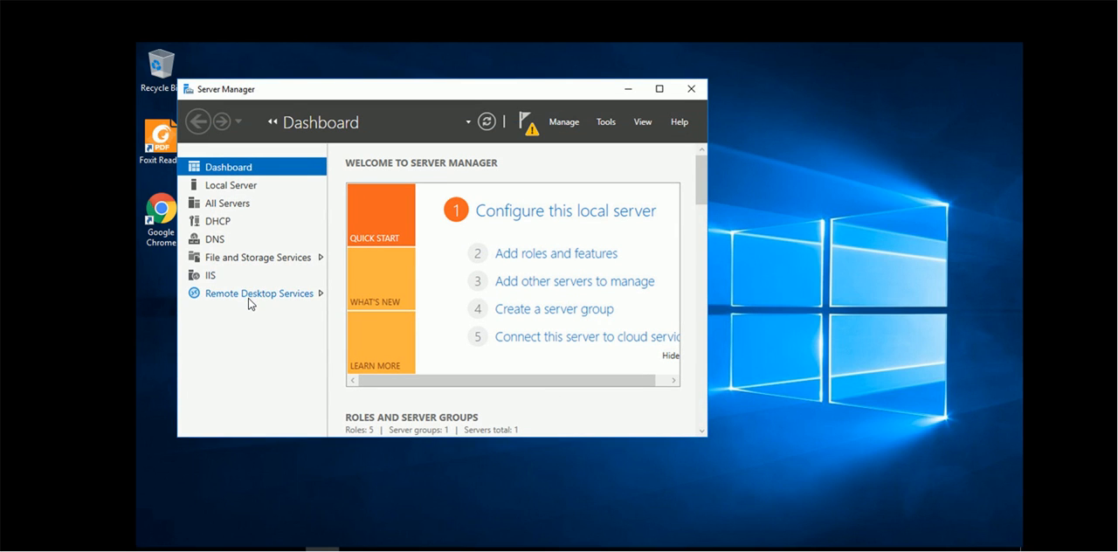
{"action": "left_click", "coordinate": [259, 293]}
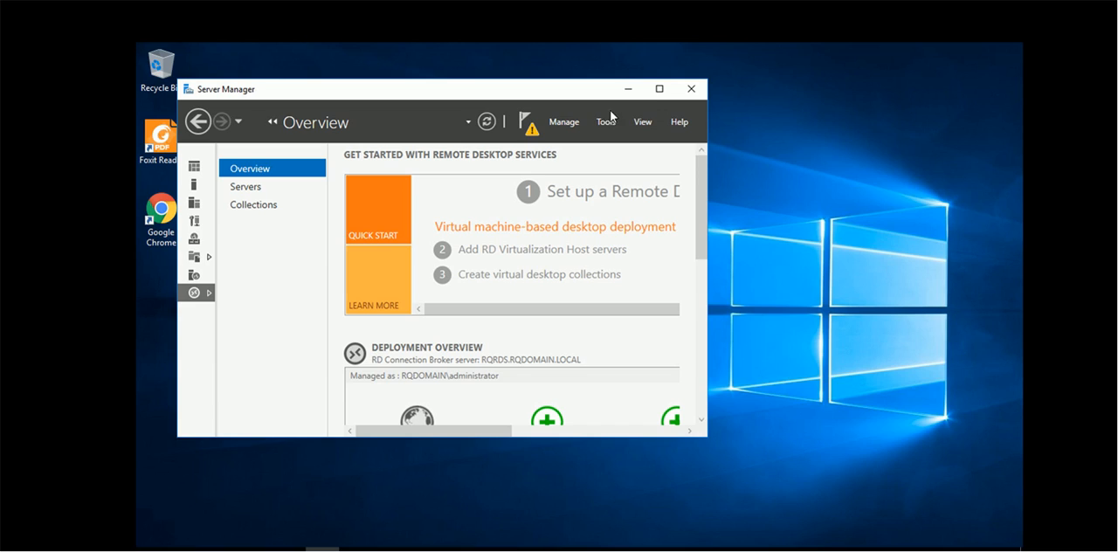
{"action": "left_click", "coordinate": [659, 88]}
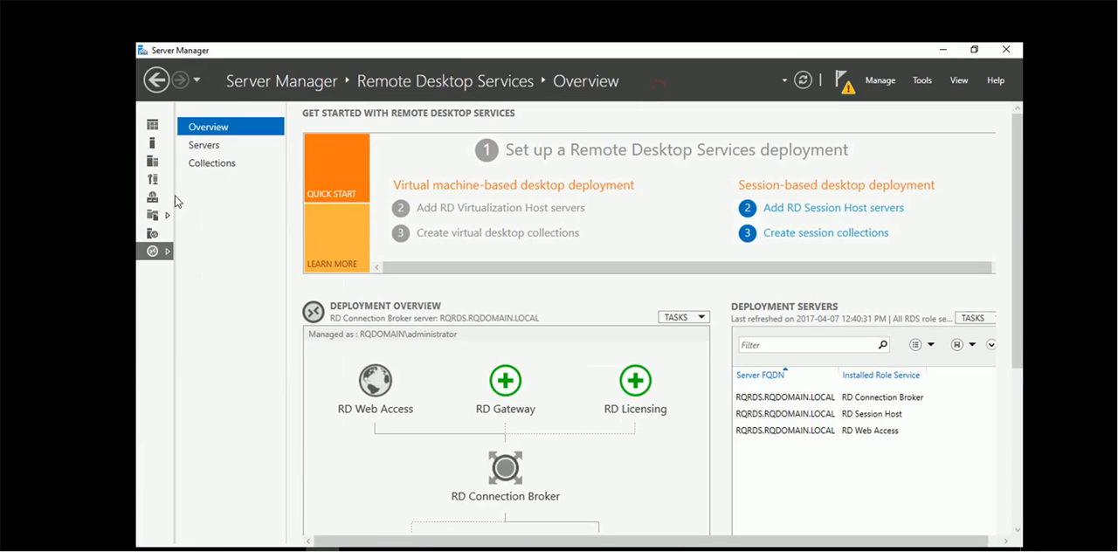
{"action": "mouse_move", "coordinate": [448, 426]}
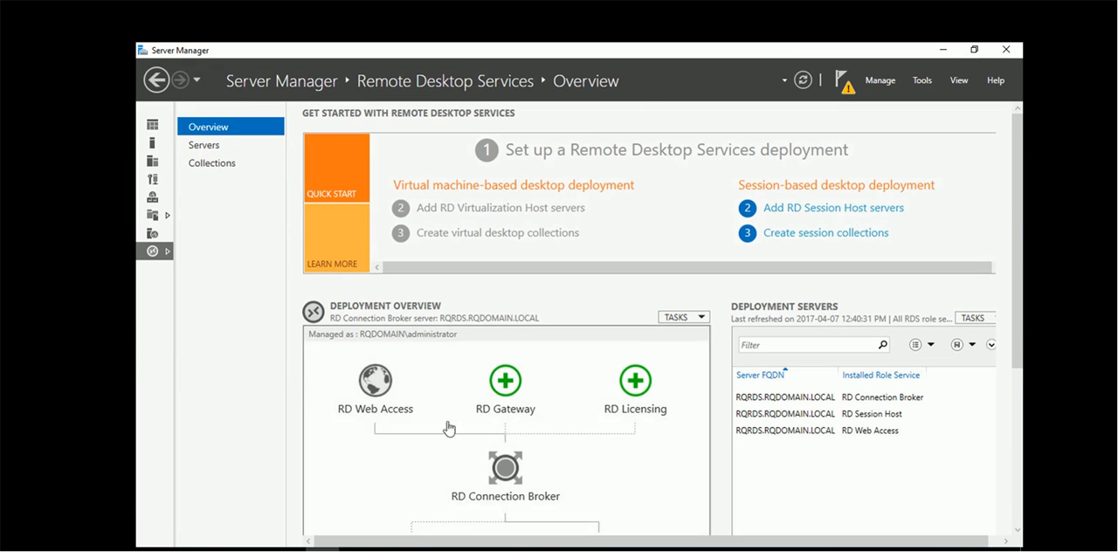
{"action": "mouse_move", "coordinate": [234, 168]}
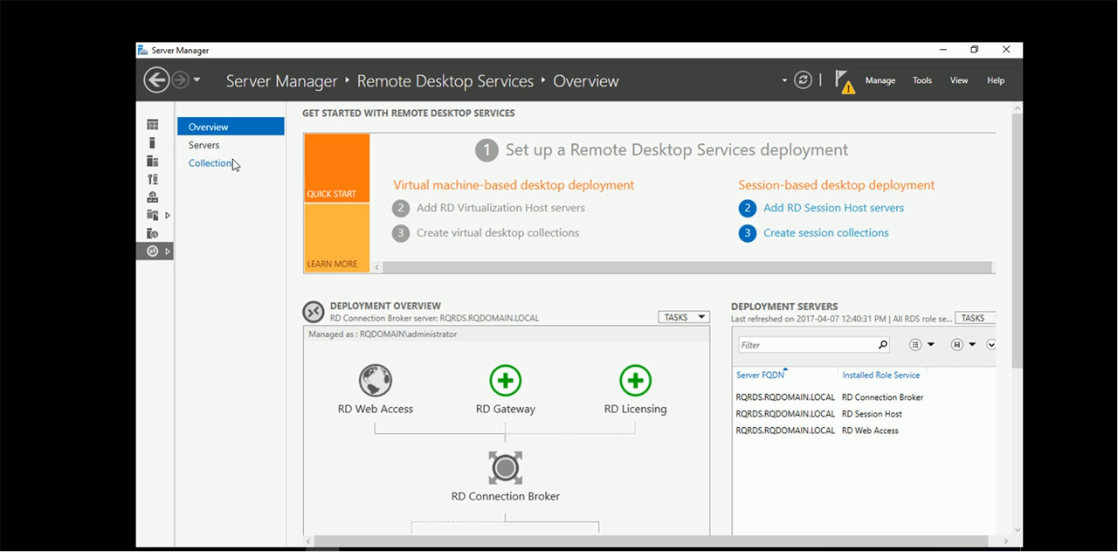
{"action": "mouse_move", "coordinate": [299, 287]}
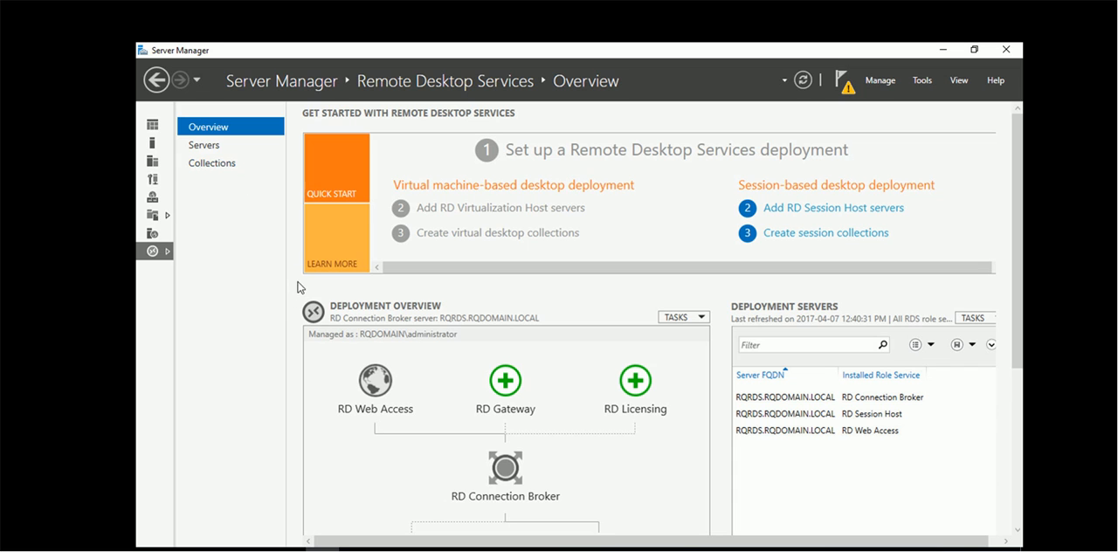
{"action": "mouse_move", "coordinate": [507, 388]}
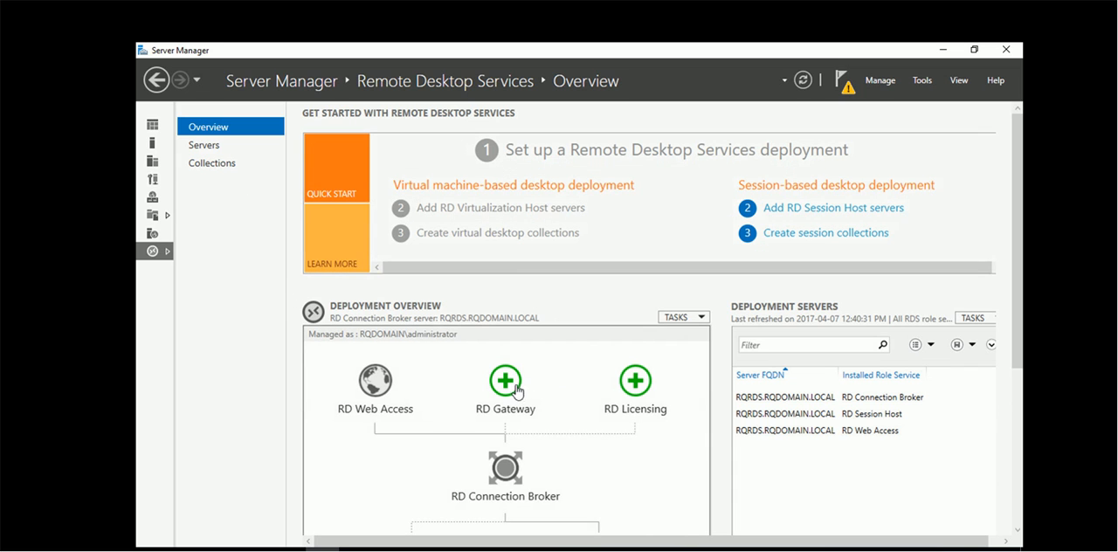
{"action": "mouse_move", "coordinate": [642, 400]}
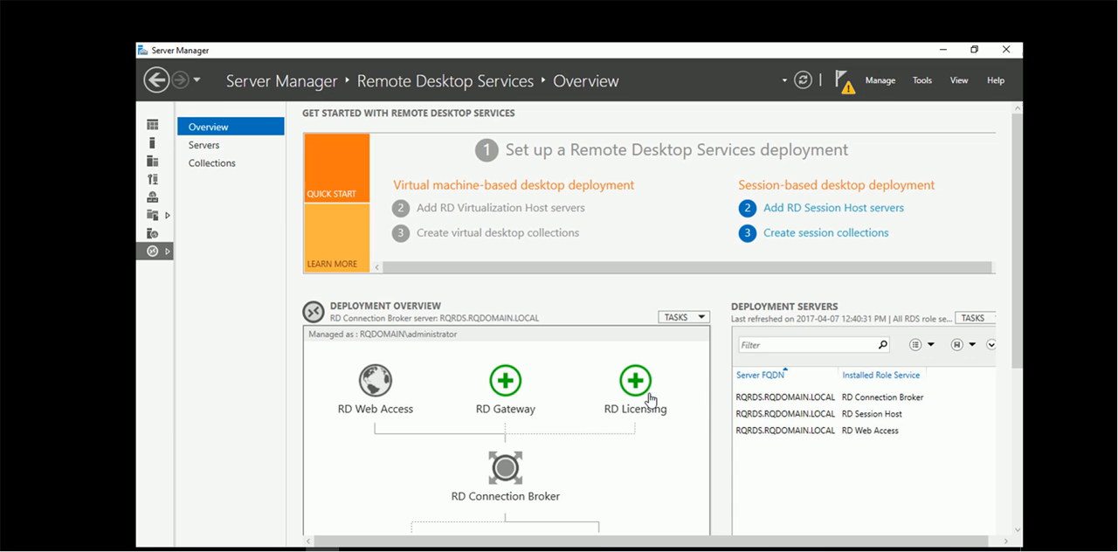
{"action": "mouse_move", "coordinate": [731, 442]}
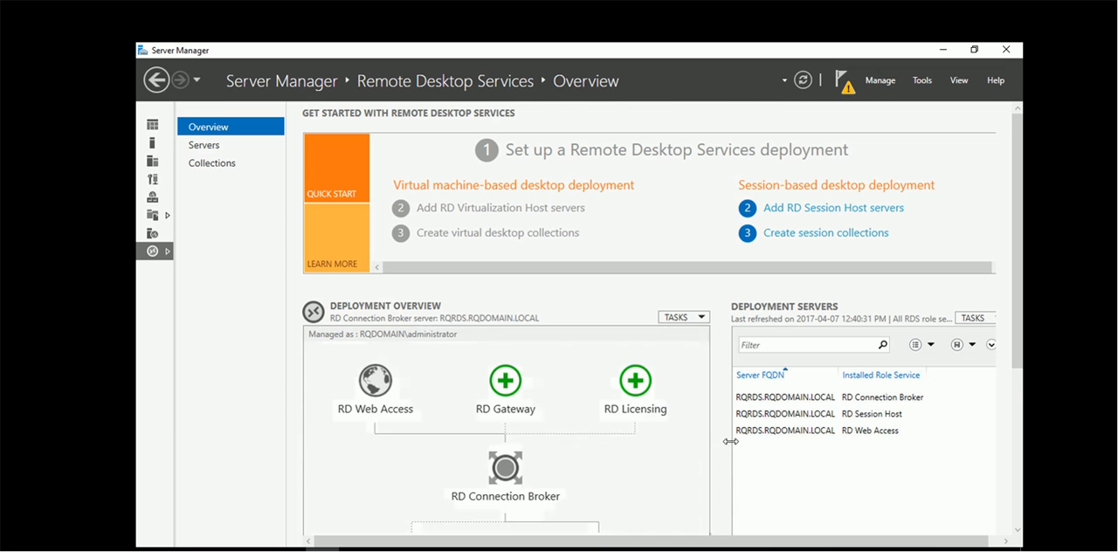
{"action": "scroll", "scroll_direction": "down", "scroll_amount": 3}
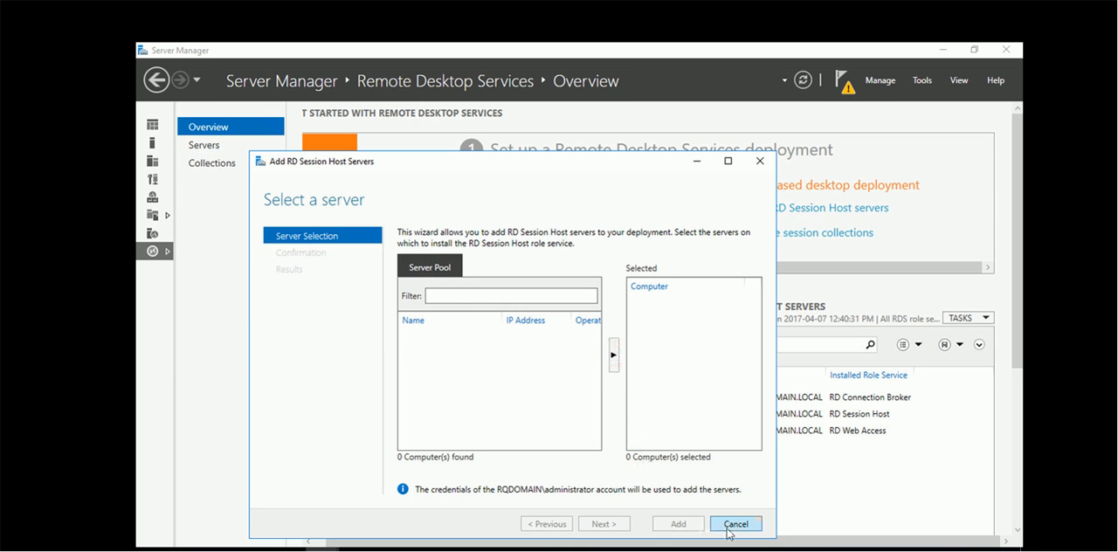
Cancel the Add RD Session Host Servers wizard and confirm, returning to the overview
{"action": "left_click", "coordinate": [737, 524]}
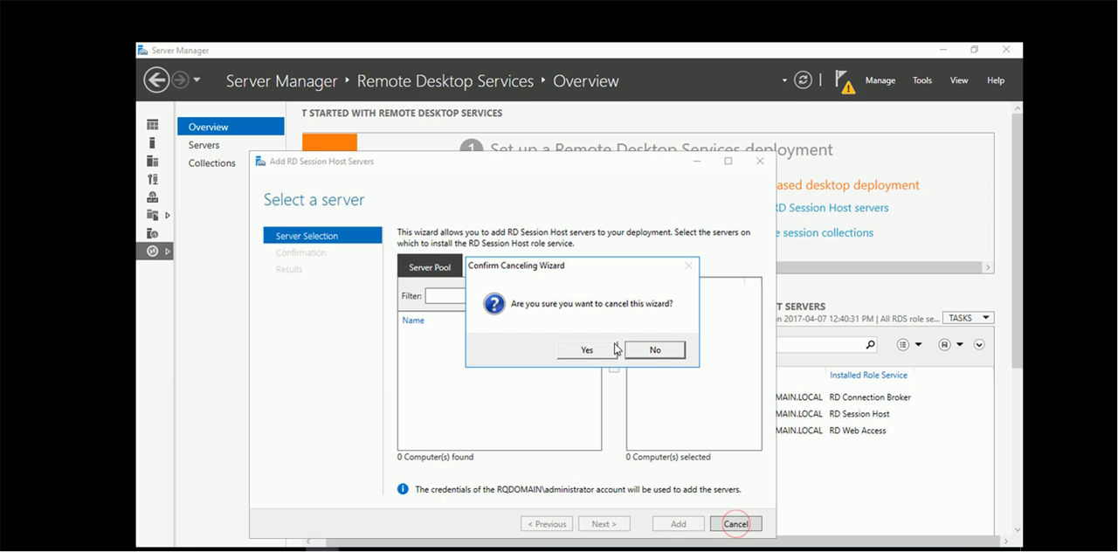
{"action": "left_click", "coordinate": [587, 350]}
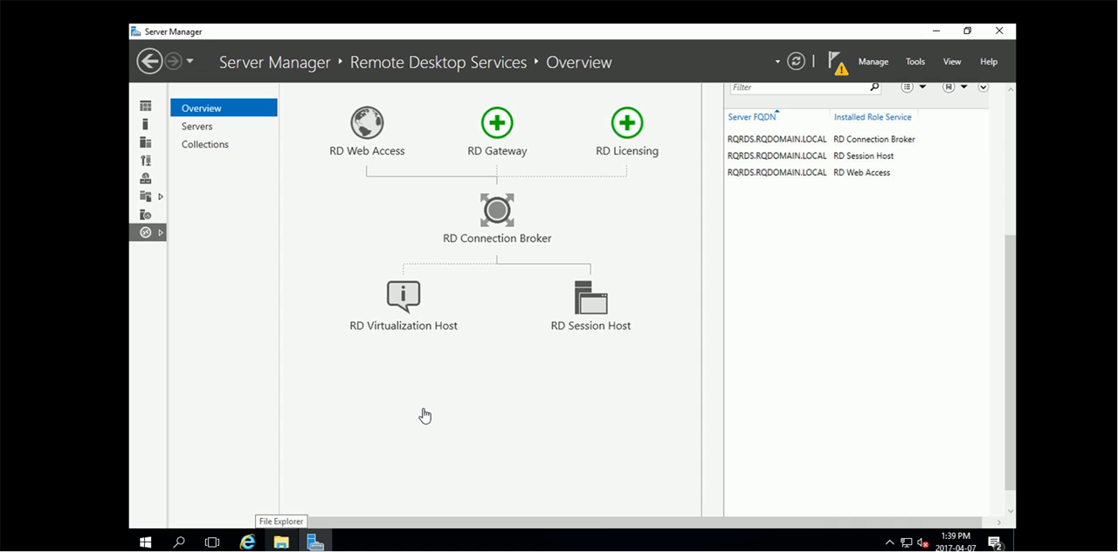
{"action": "mouse_move", "coordinate": [423, 395]}
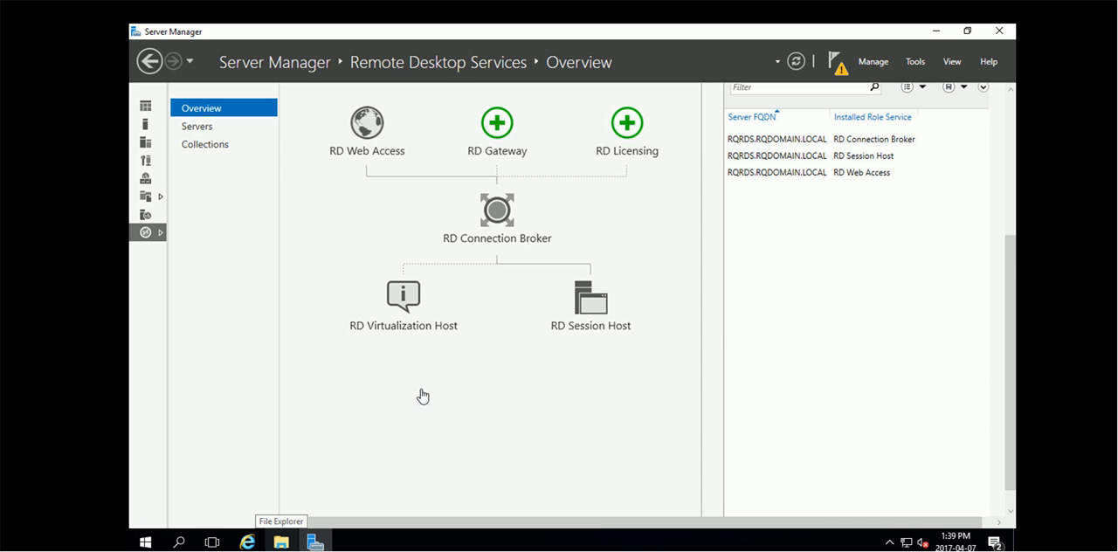
{"action": "mouse_move", "coordinate": [220, 145]}
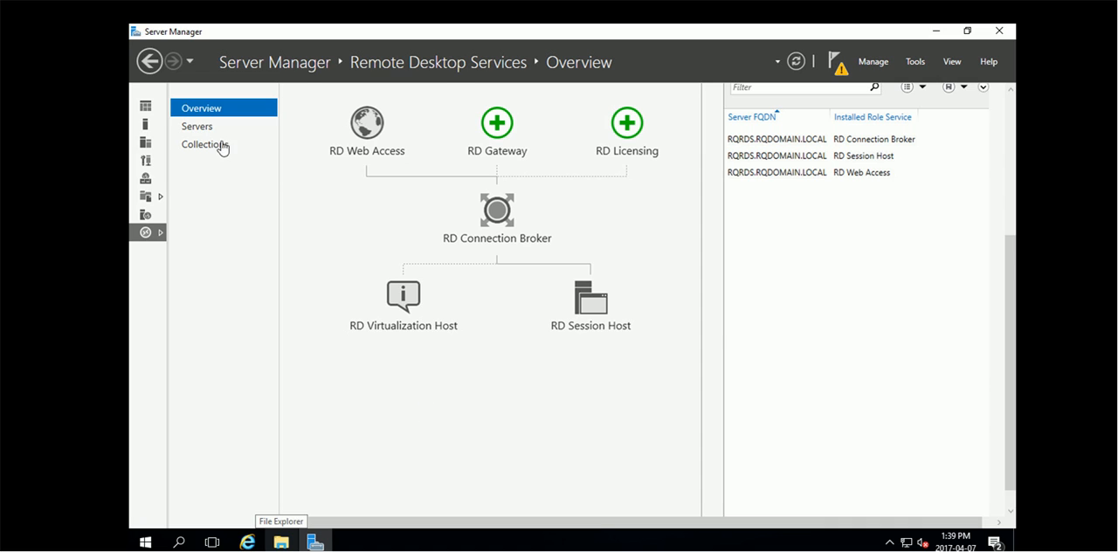
{"action": "mouse_move", "coordinate": [1003, 203]}
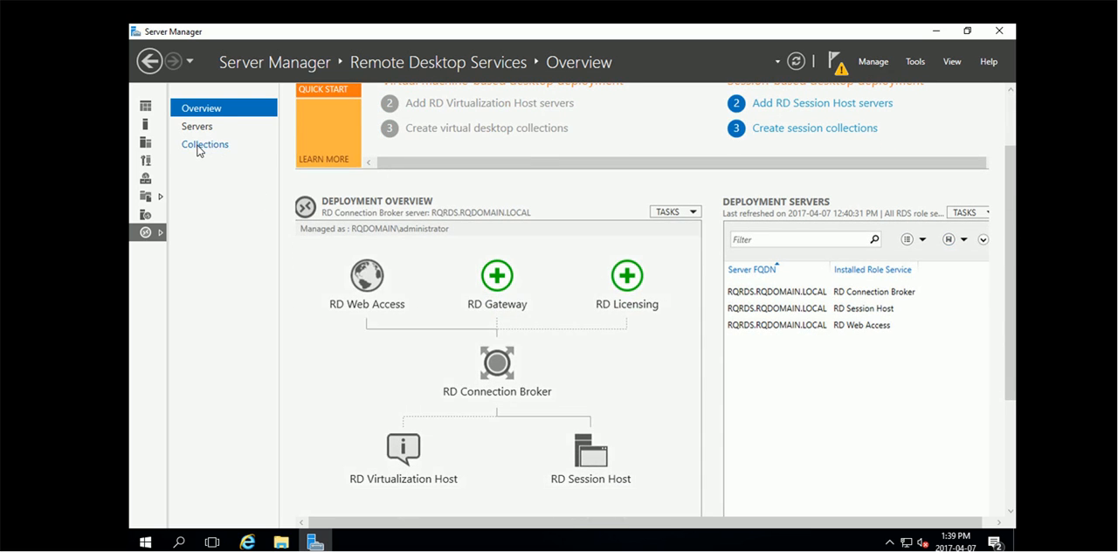
Go to the Collections page and open its TASKS list for creating a collection
{"action": "left_click", "coordinate": [204, 143]}
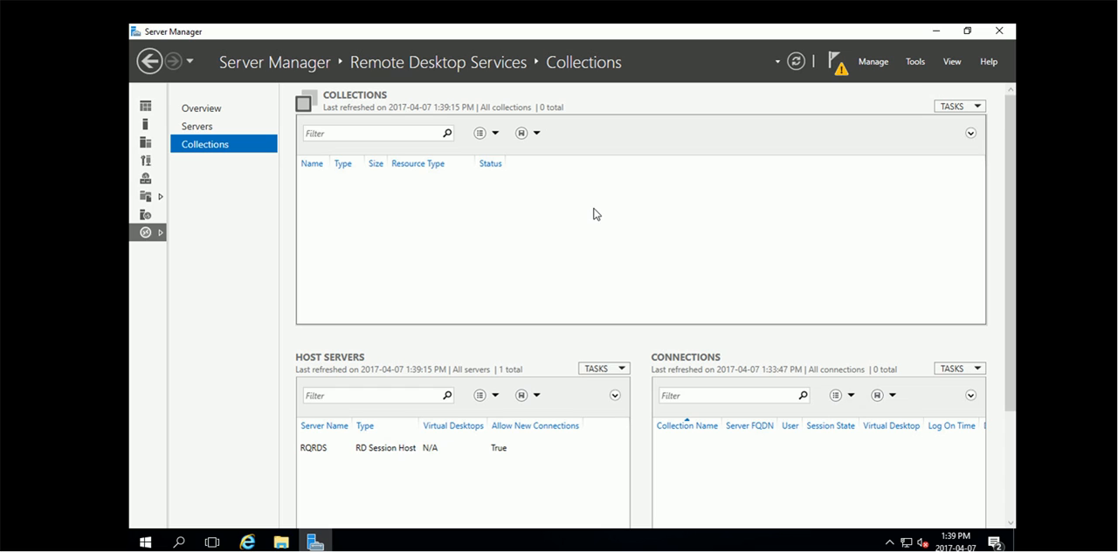
{"action": "mouse_move", "coordinate": [376, 168]}
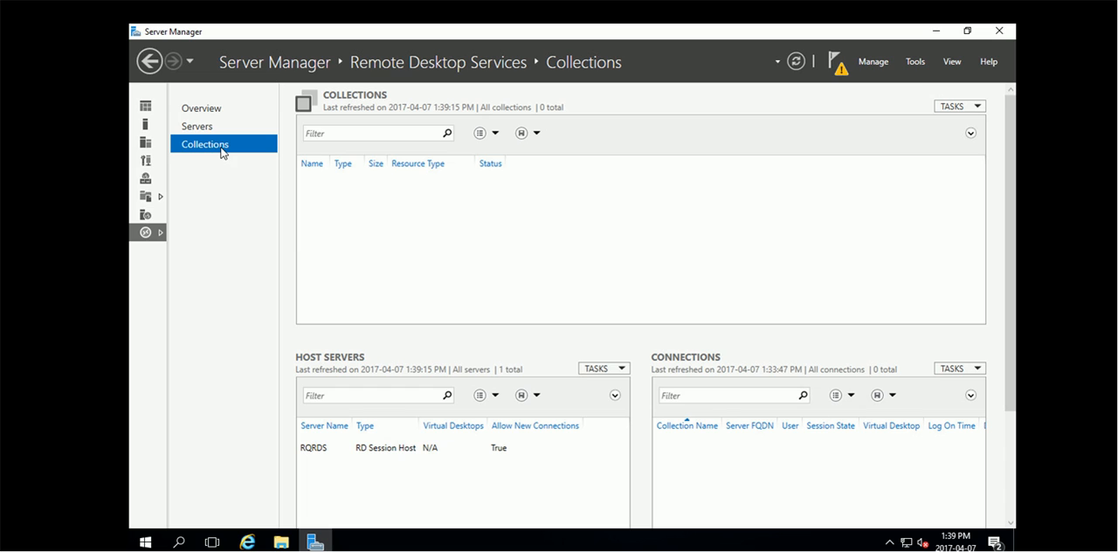
{"action": "mouse_move", "coordinate": [790, 203]}
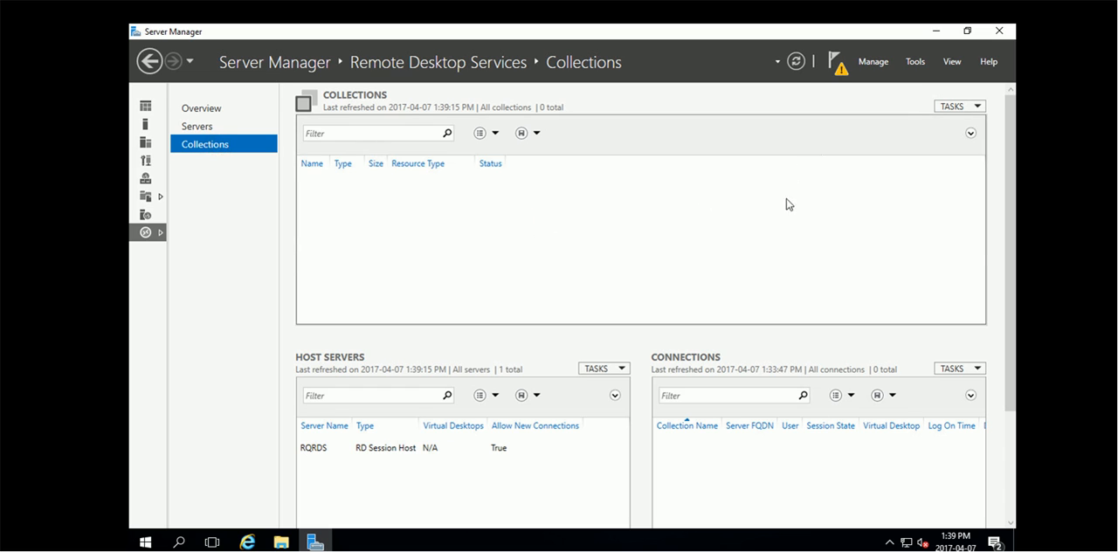
{"action": "left_click", "coordinate": [959, 105]}
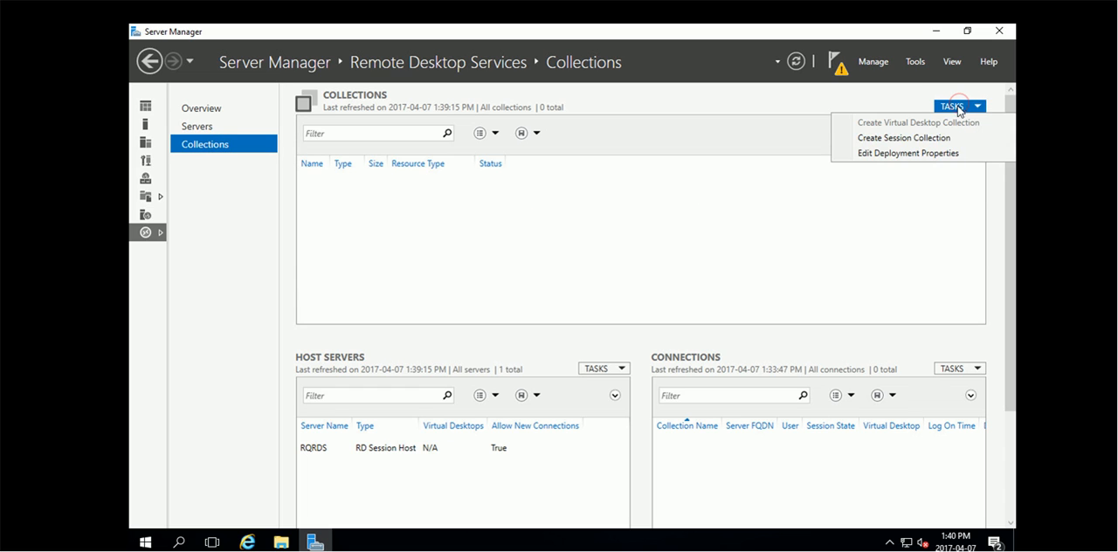
{"action": "mouse_move", "coordinate": [908, 138]}
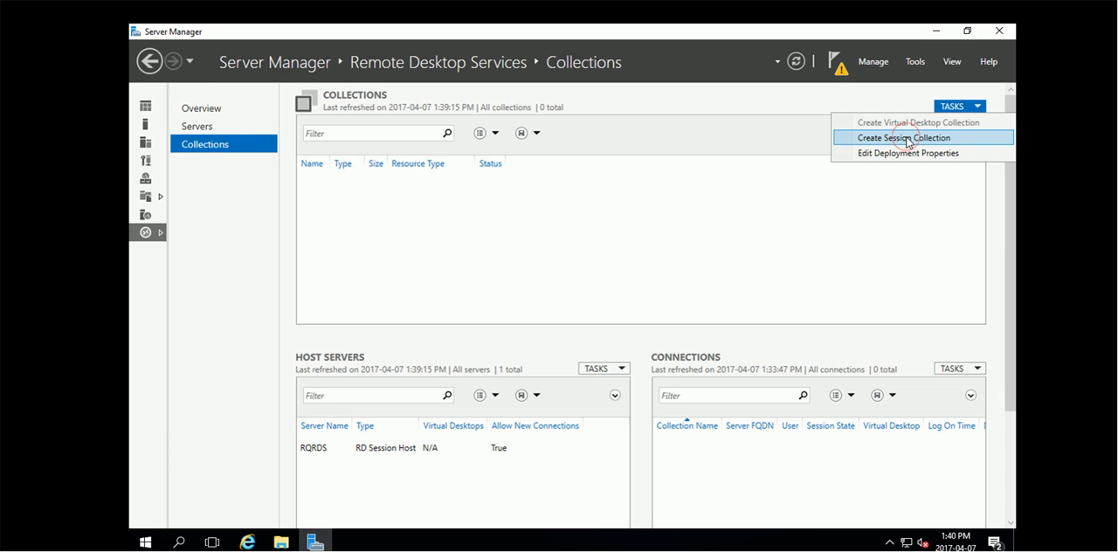
Start a new session collection named RQRDS and add the RQRDS.RQDOMAIN.LOCAL session host to it
{"action": "left_click", "coordinate": [907, 136]}
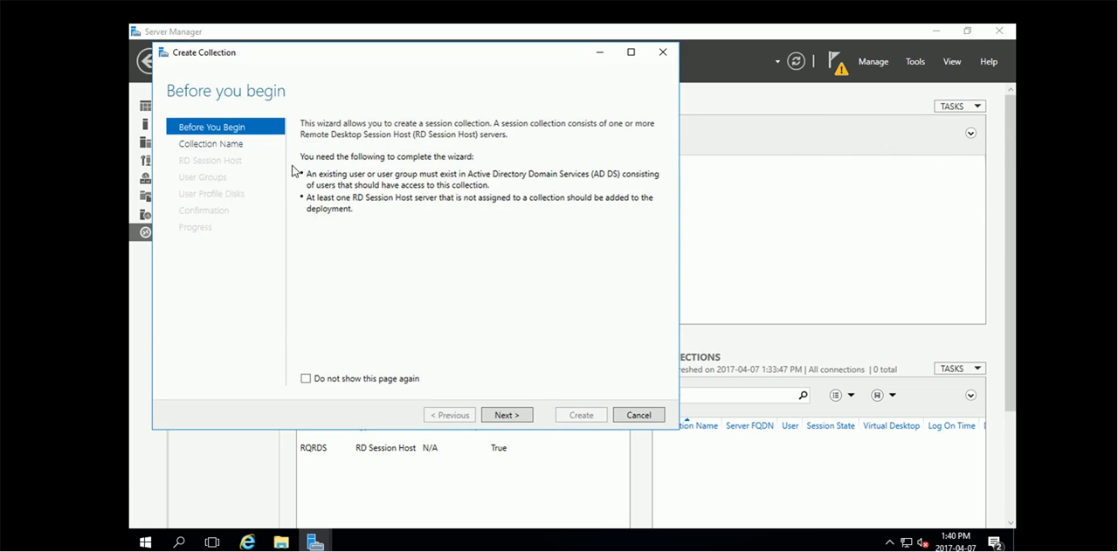
{"action": "left_click", "coordinate": [506, 414]}
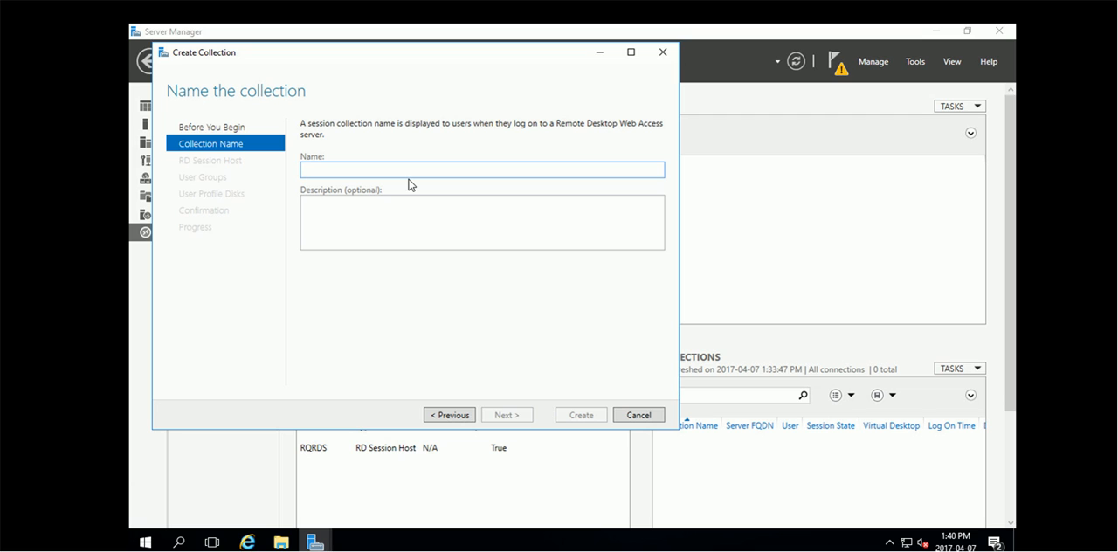
{"action": "type", "text": "RQRDS"}
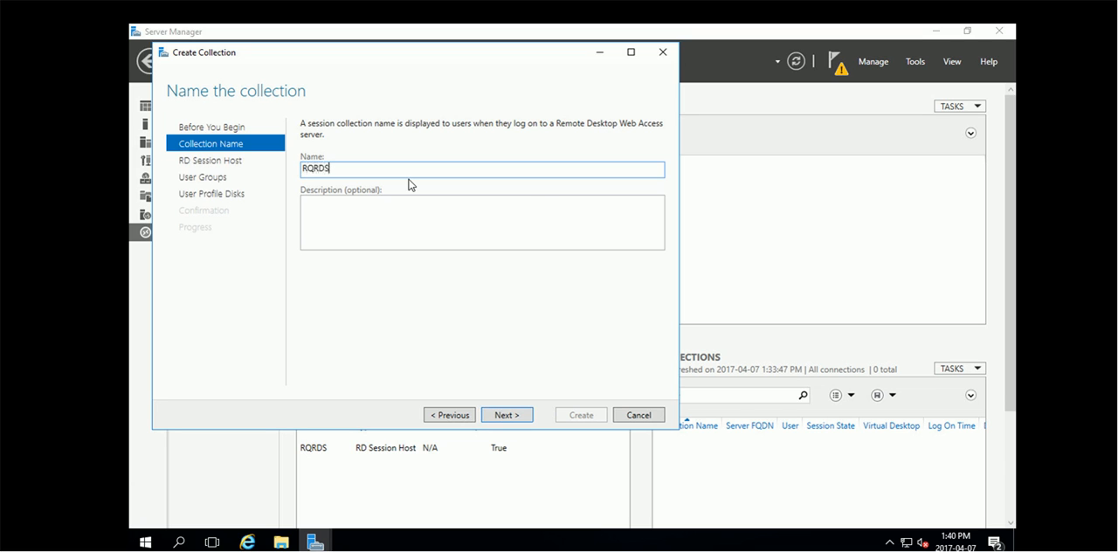
{"action": "left_click", "coordinate": [507, 414]}
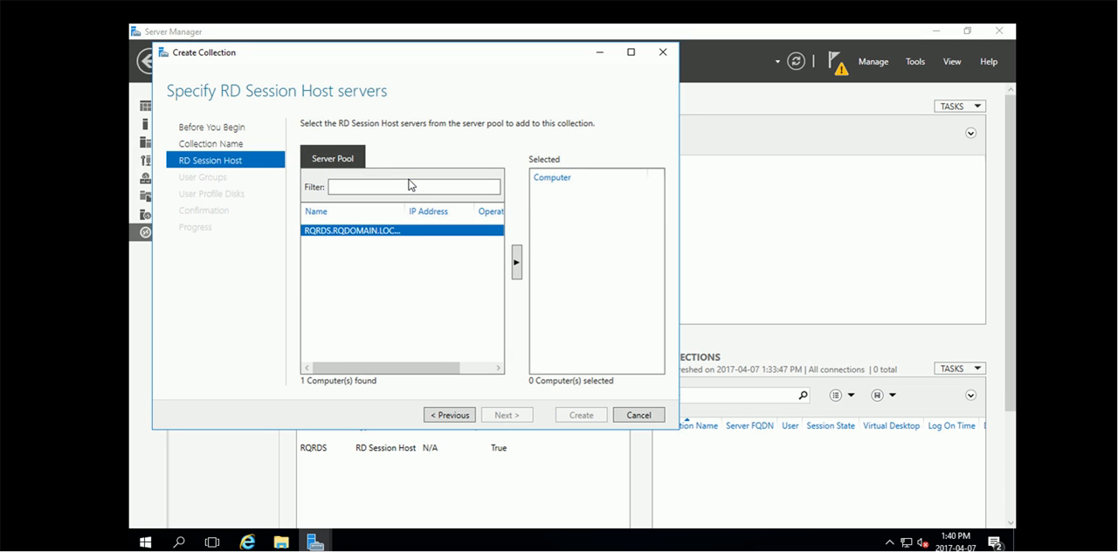
{"action": "mouse_move", "coordinate": [515, 265]}
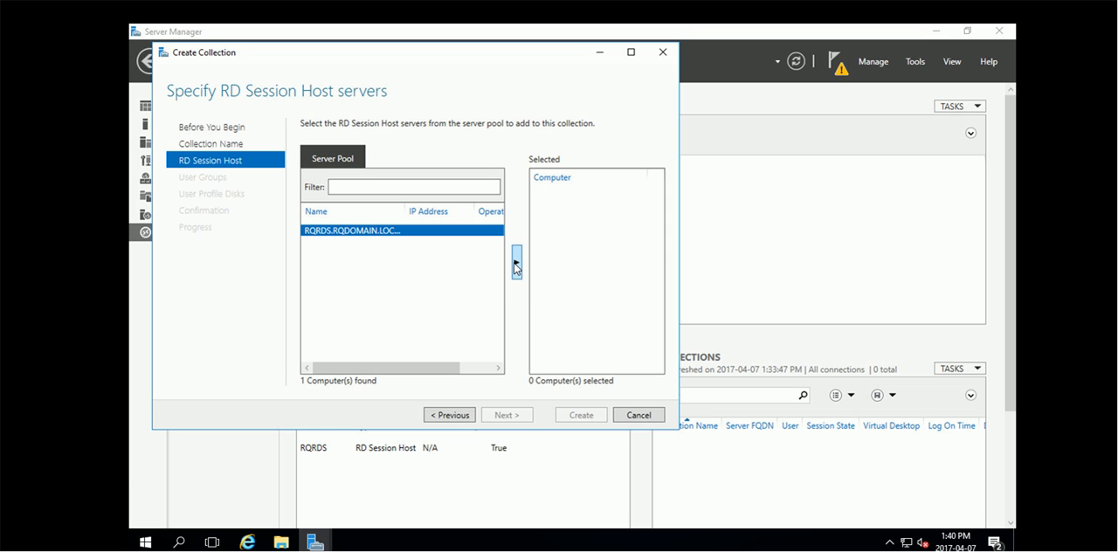
{"action": "left_click", "coordinate": [506, 414]}
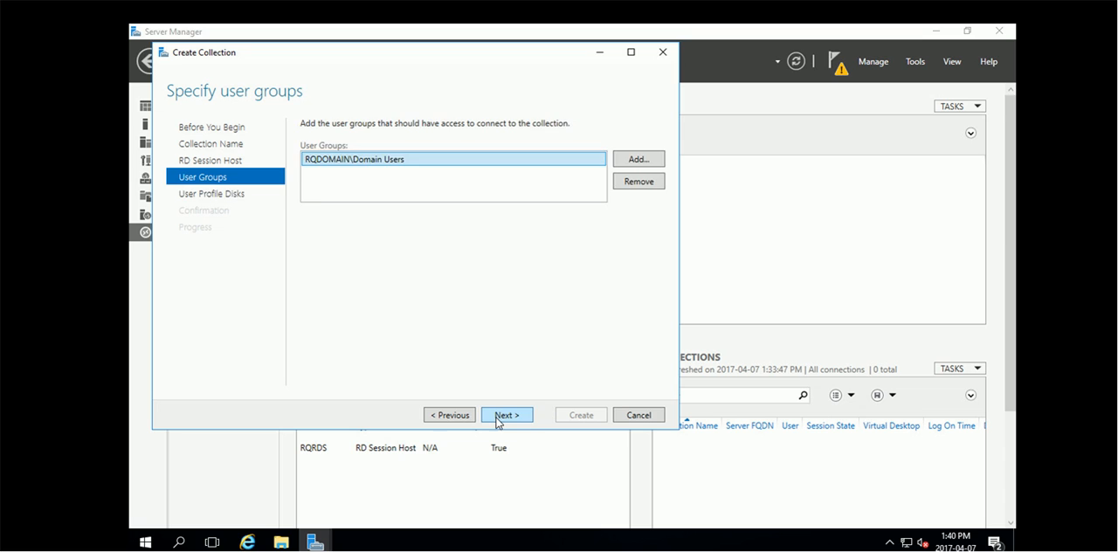
Keep Domain Users as the access group, skip user profile disks, and create the collection
{"action": "left_click", "coordinate": [506, 415]}
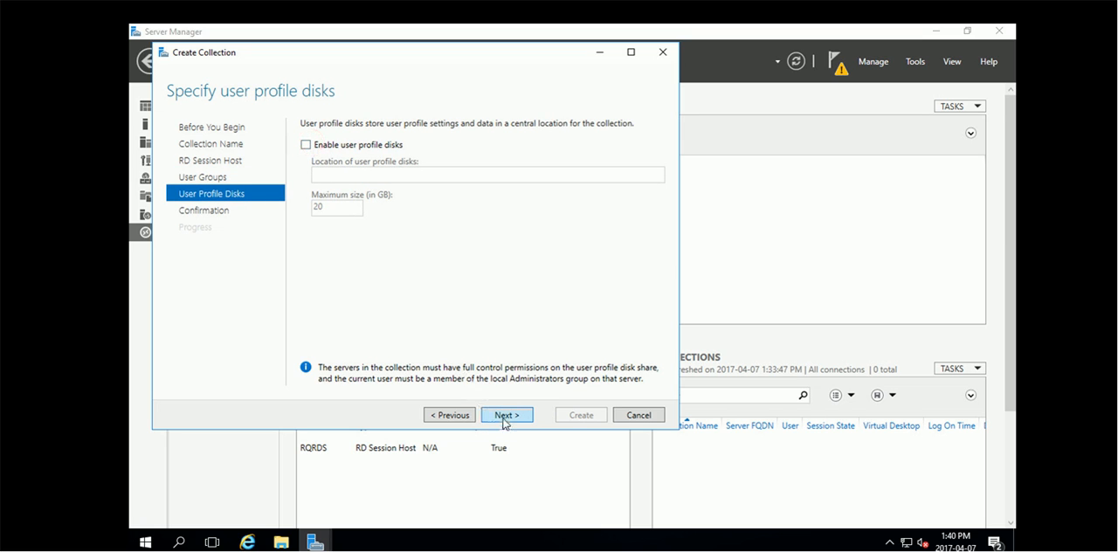
{"action": "mouse_move", "coordinate": [500, 409]}
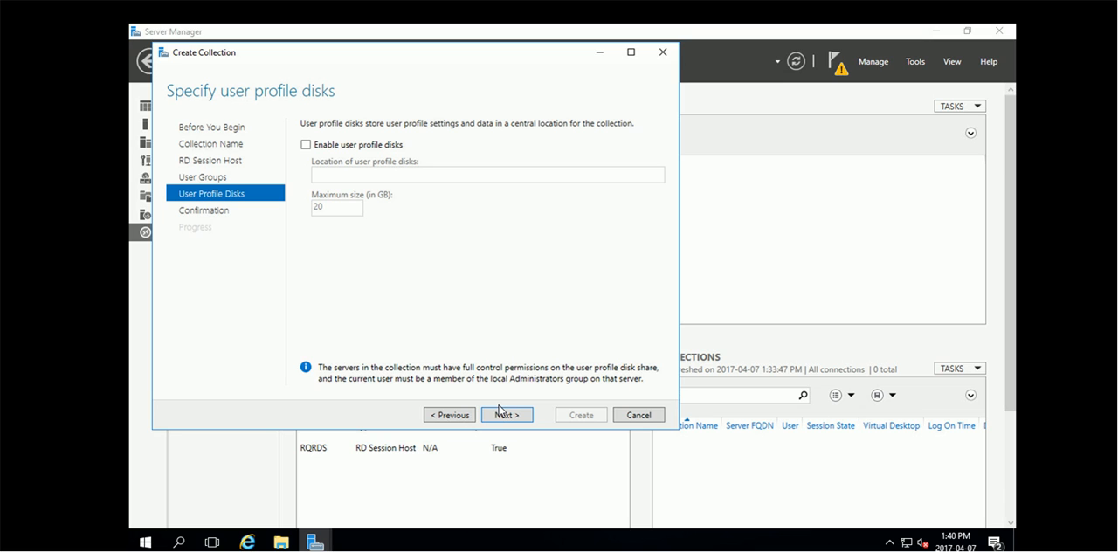
{"action": "mouse_move", "coordinate": [503, 415]}
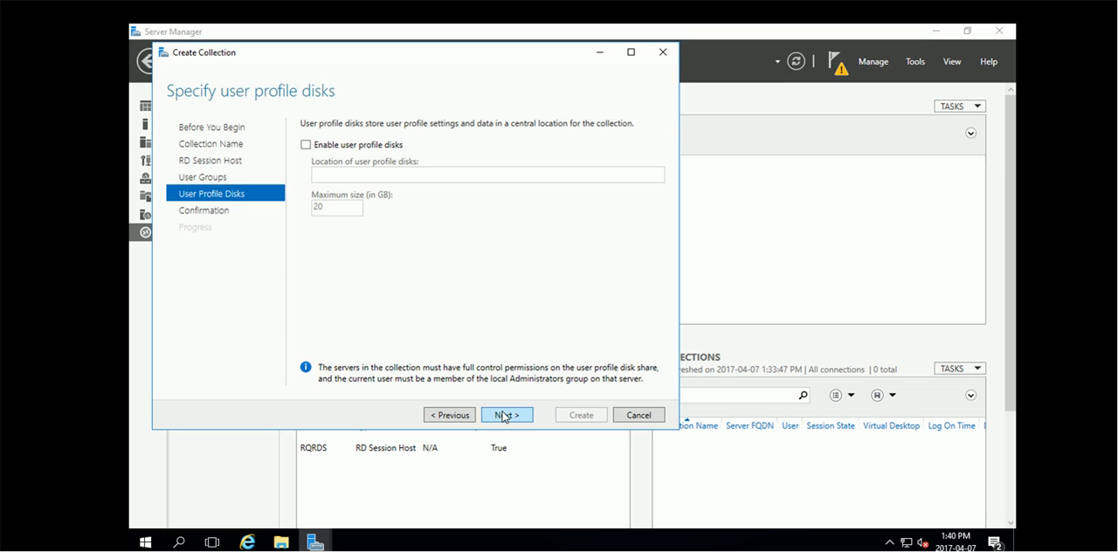
{"action": "mouse_move", "coordinate": [581, 374]}
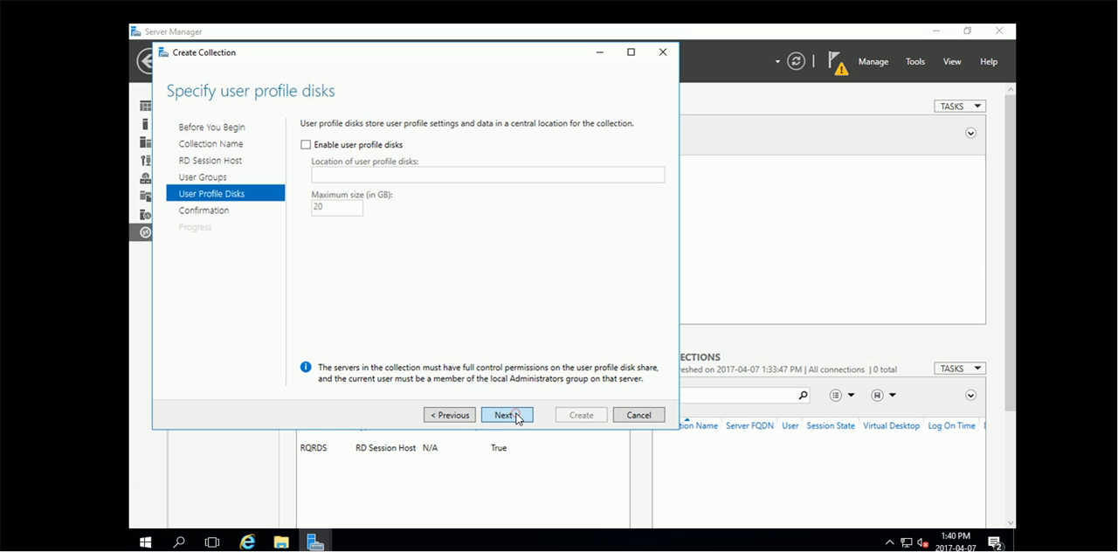
{"action": "left_click", "coordinate": [507, 414]}
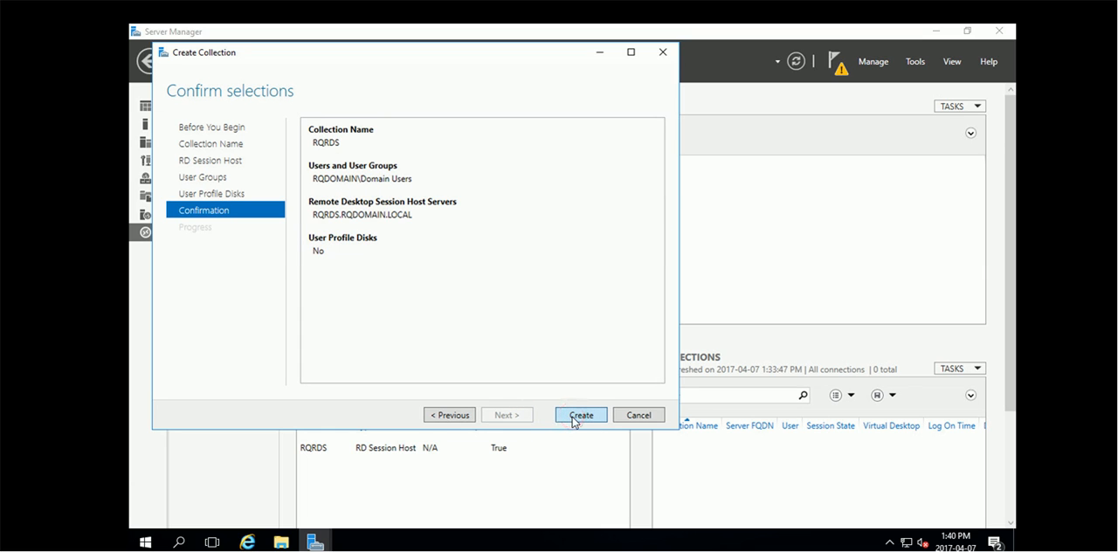
{"action": "left_click", "coordinate": [580, 414]}
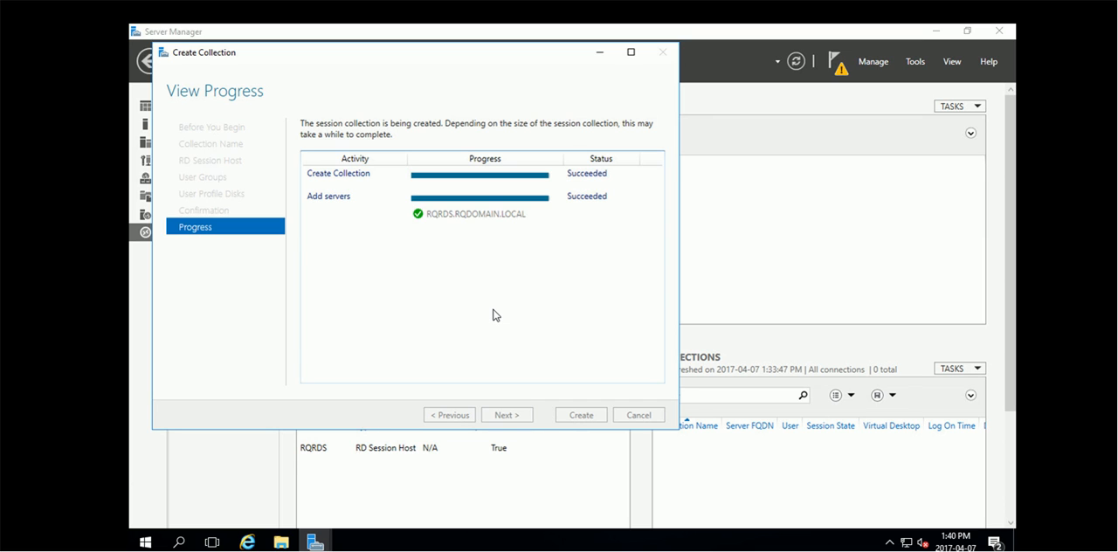
{"action": "left_click", "coordinate": [580, 414]}
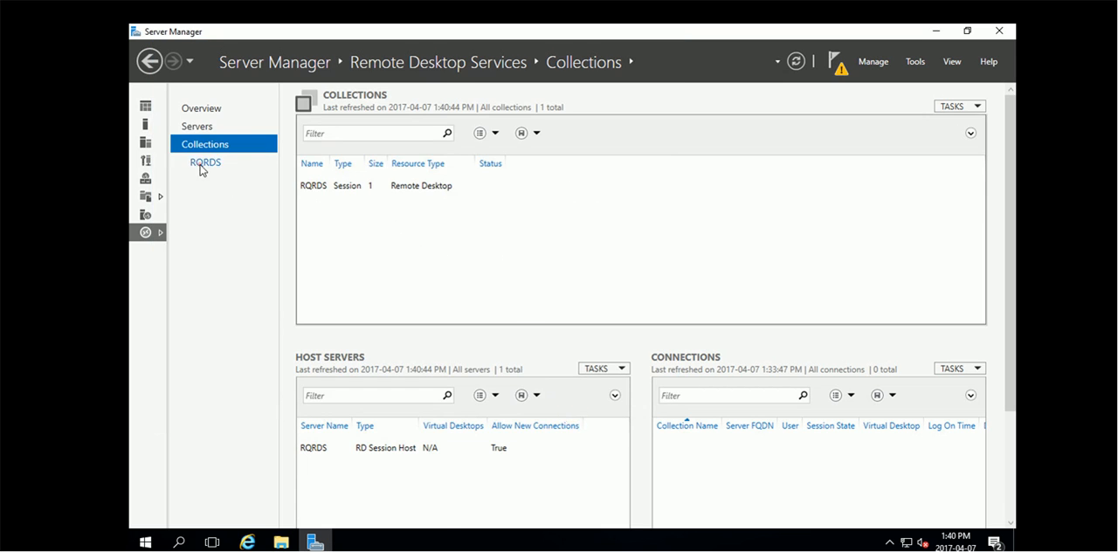
From the RQRDS collection's details, publish Google Chrome as a RemoteApp program
{"action": "left_click", "coordinate": [204, 160]}
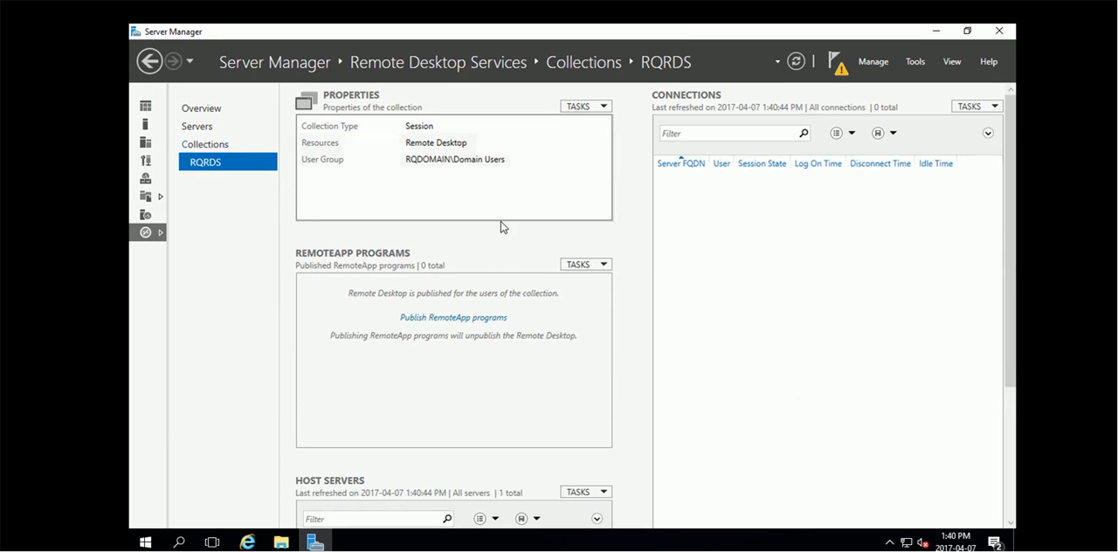
{"action": "mouse_move", "coordinate": [436, 321]}
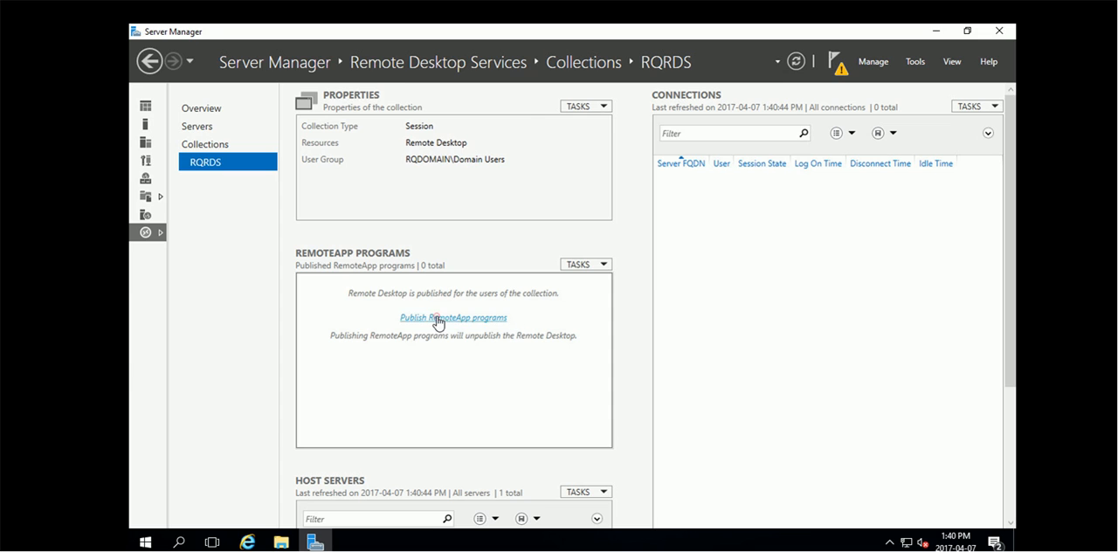
{"action": "left_click", "coordinate": [452, 316]}
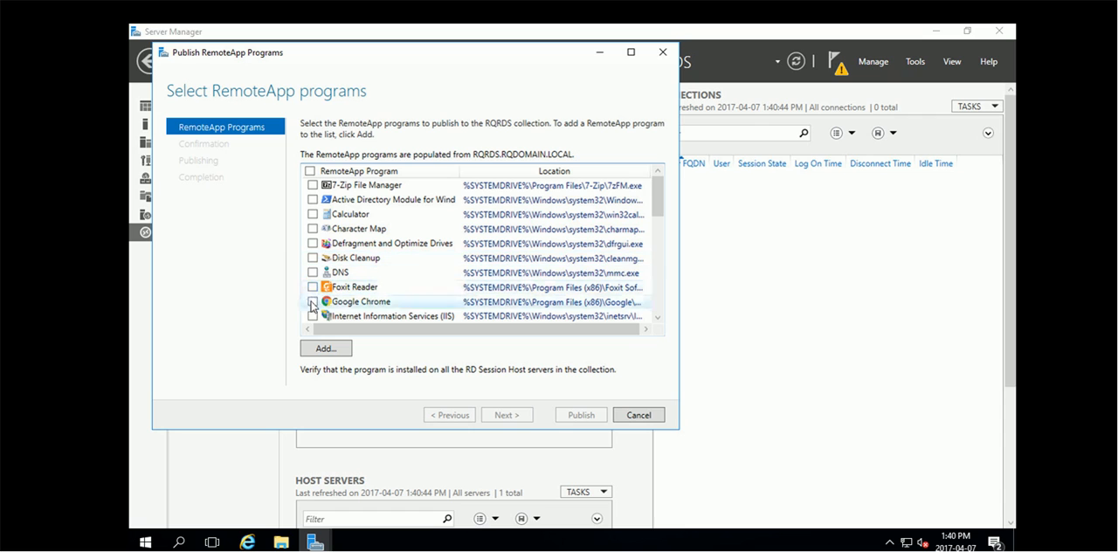
{"action": "left_click", "coordinate": [507, 414]}
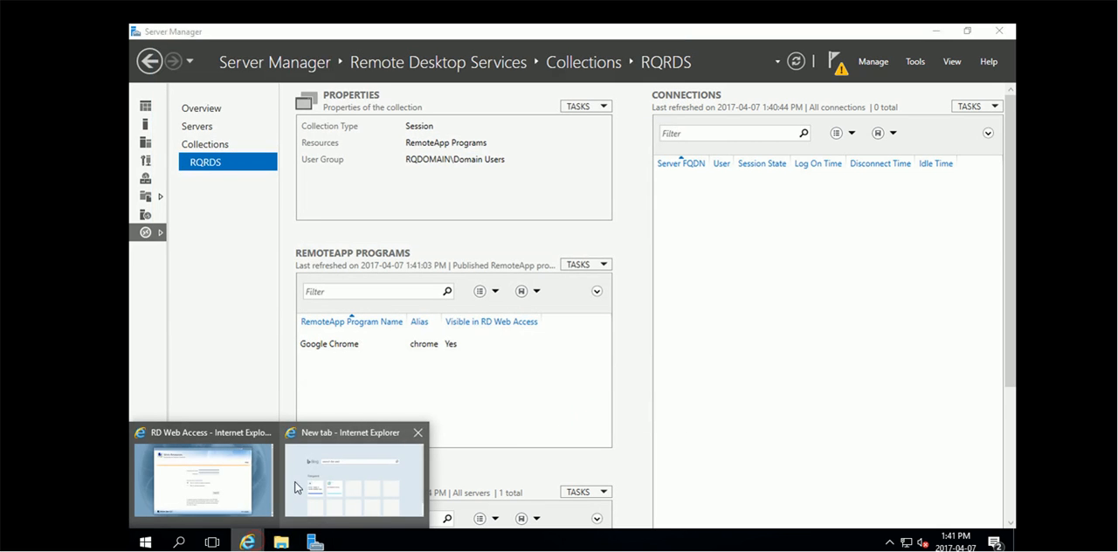
{"action": "left_click", "coordinate": [353, 475]}
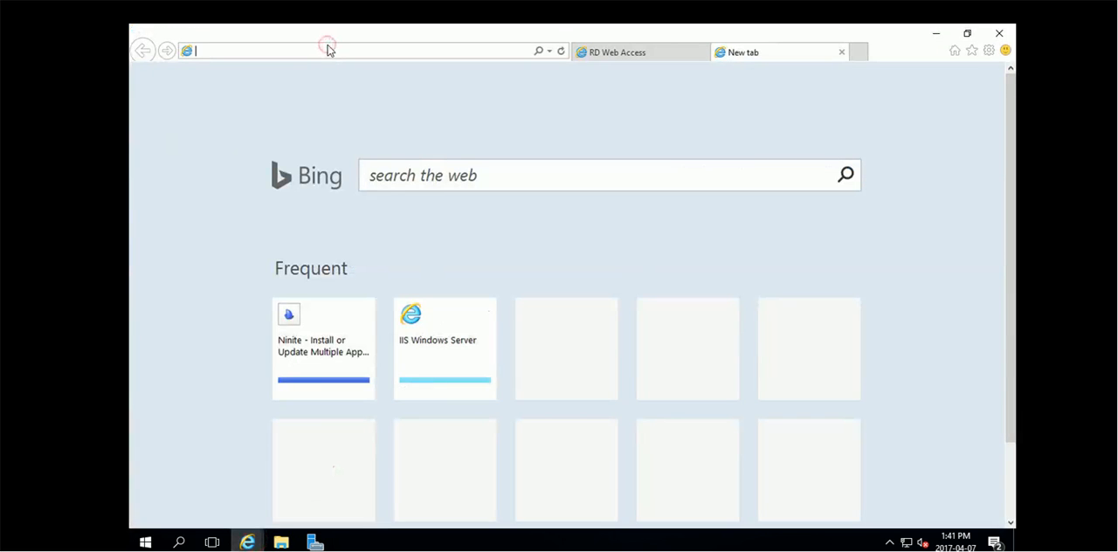
{"action": "type", "text": "https://"}
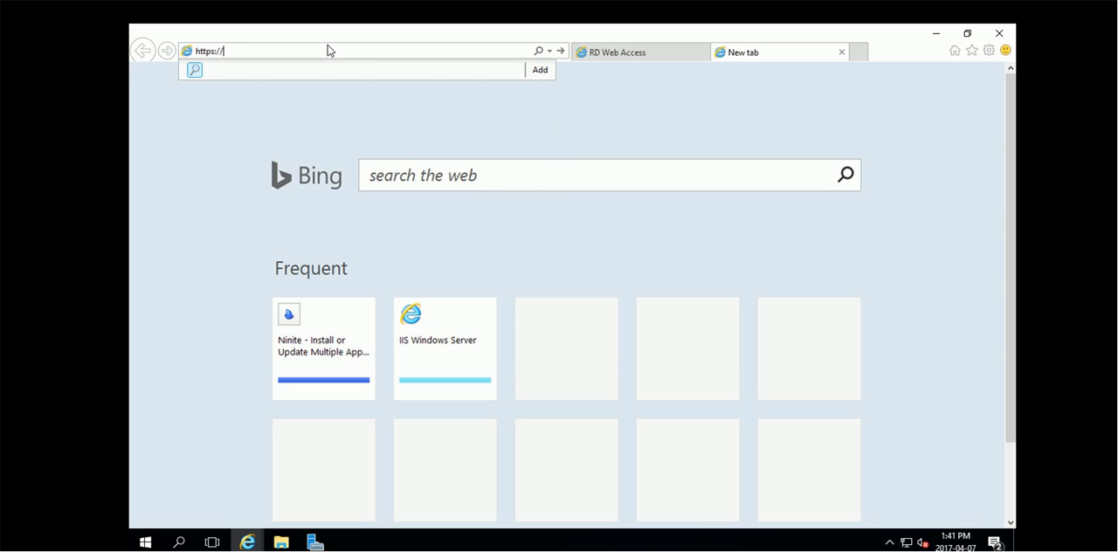
{"action": "type", "text": "rqrds/rdweb"}
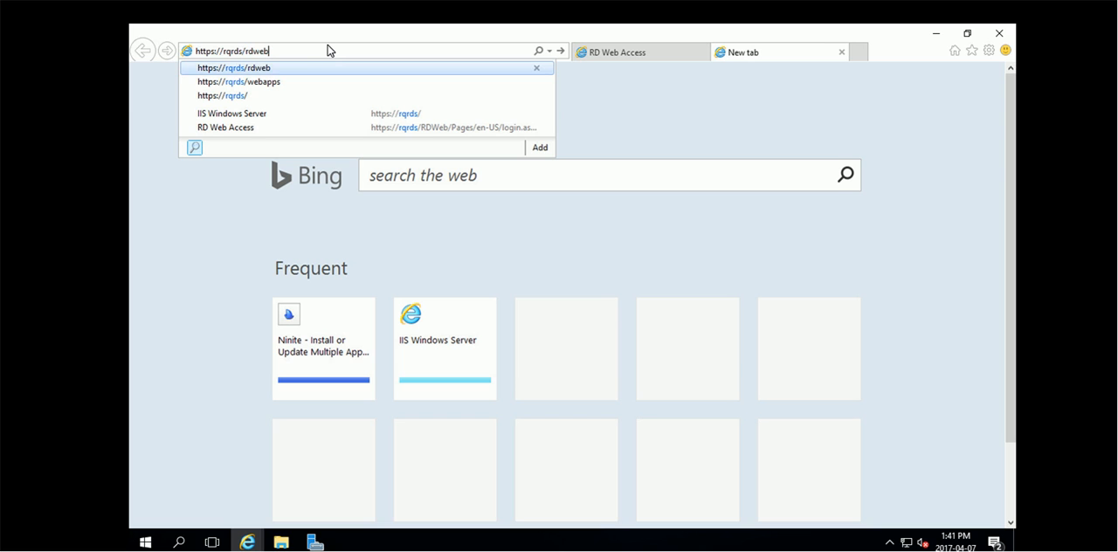
{"action": "mouse_move", "coordinate": [255, 72]}
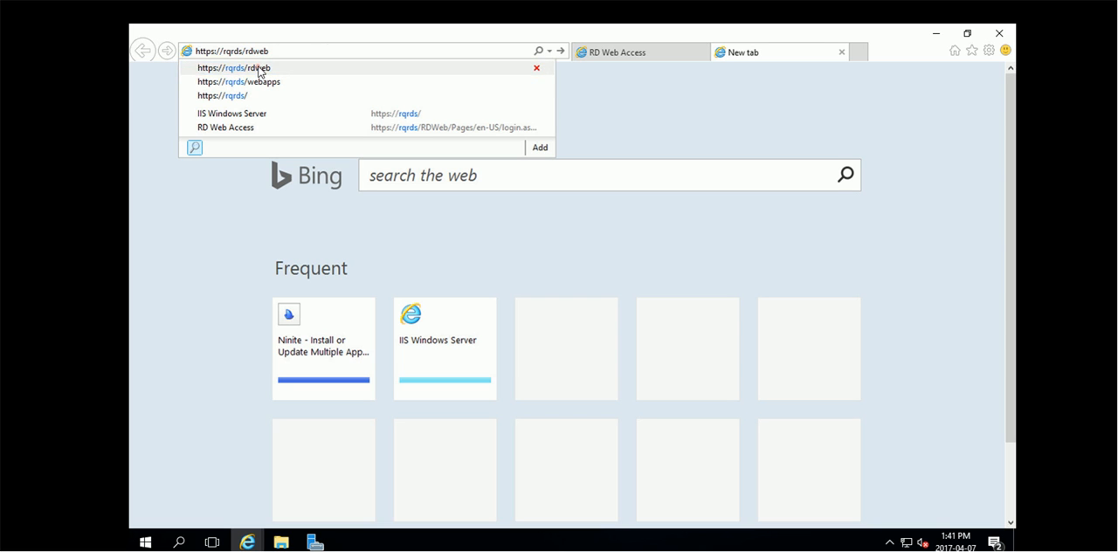
{"action": "left_click", "coordinate": [244, 67]}
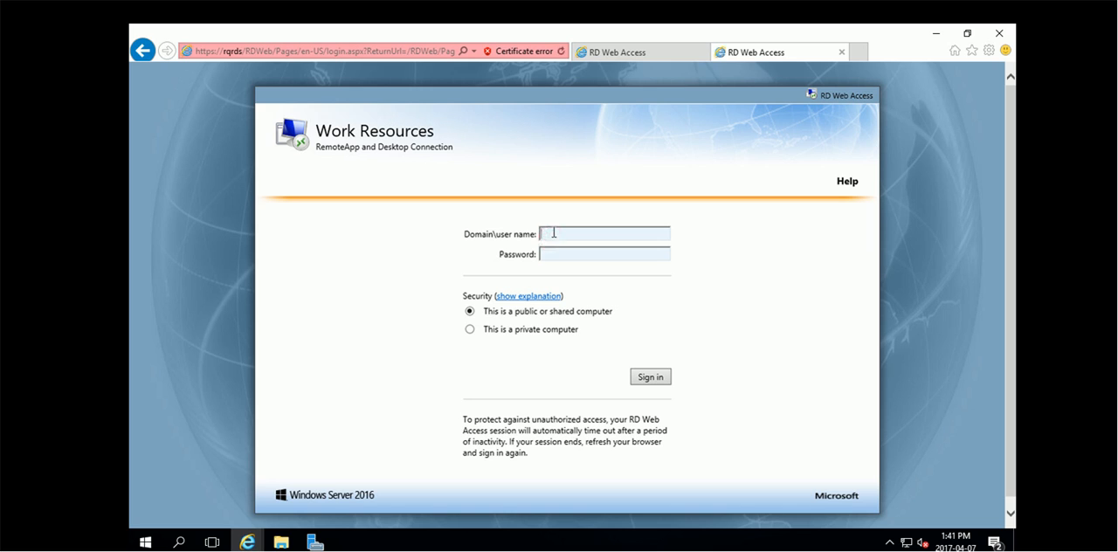
Sign in as rqdomain\administrator with the password, retrying after correcting the domain name
{"action": "type", "text": "administrator"}
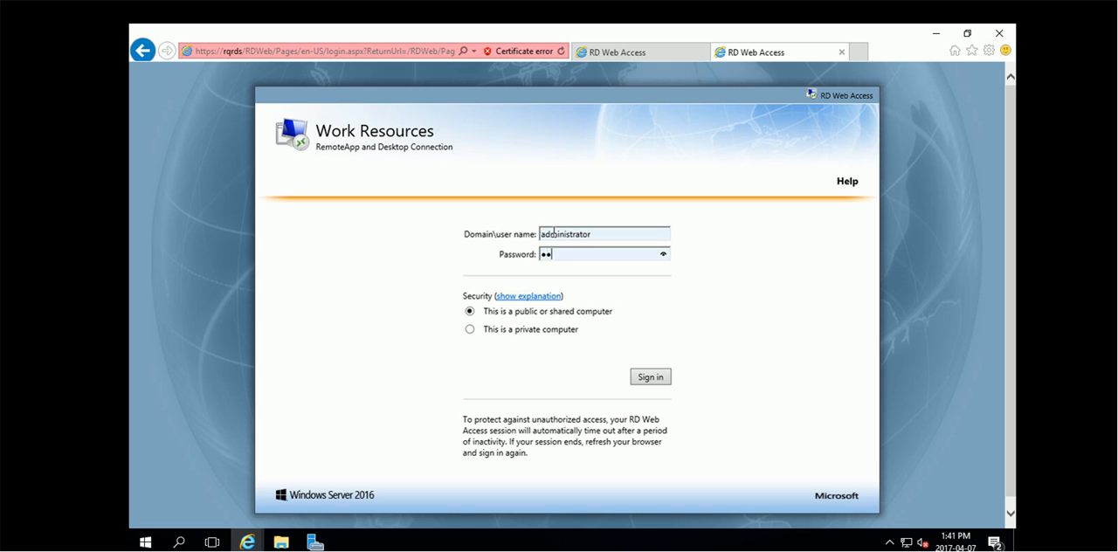
{"action": "type", "text": "password"}
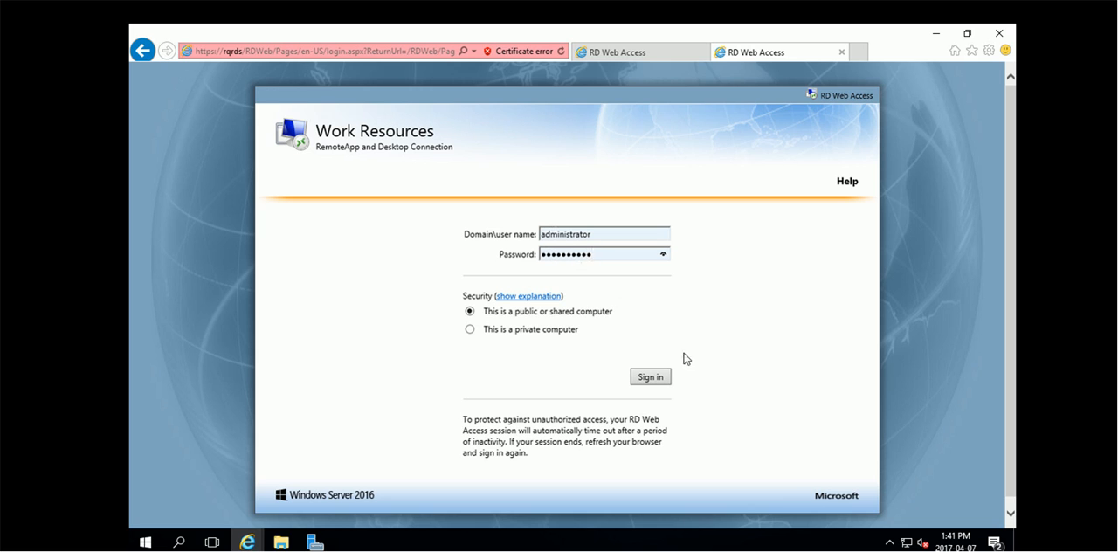
{"action": "left_click", "coordinate": [650, 377]}
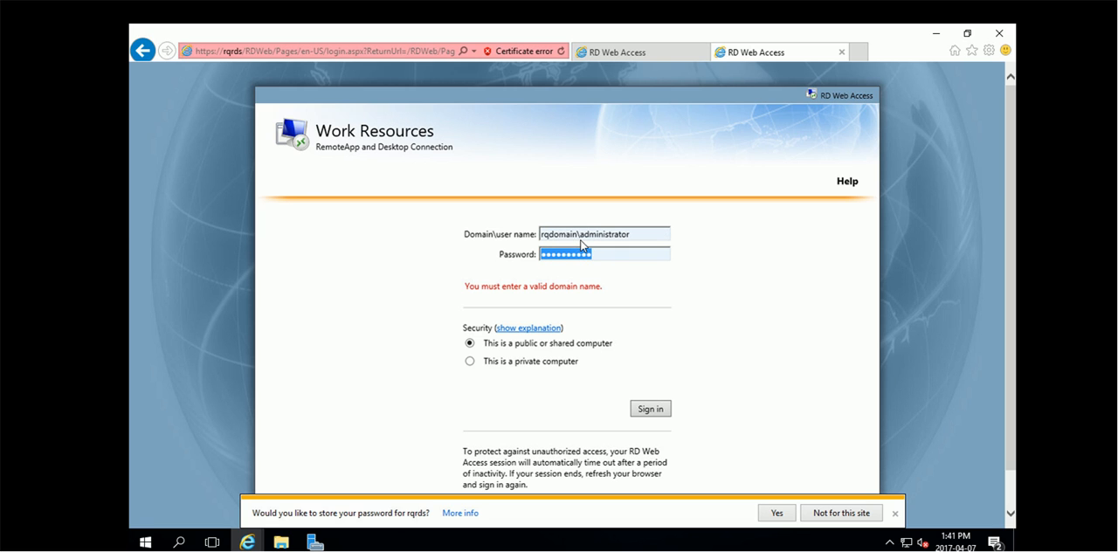
{"action": "left_click", "coordinate": [650, 409]}
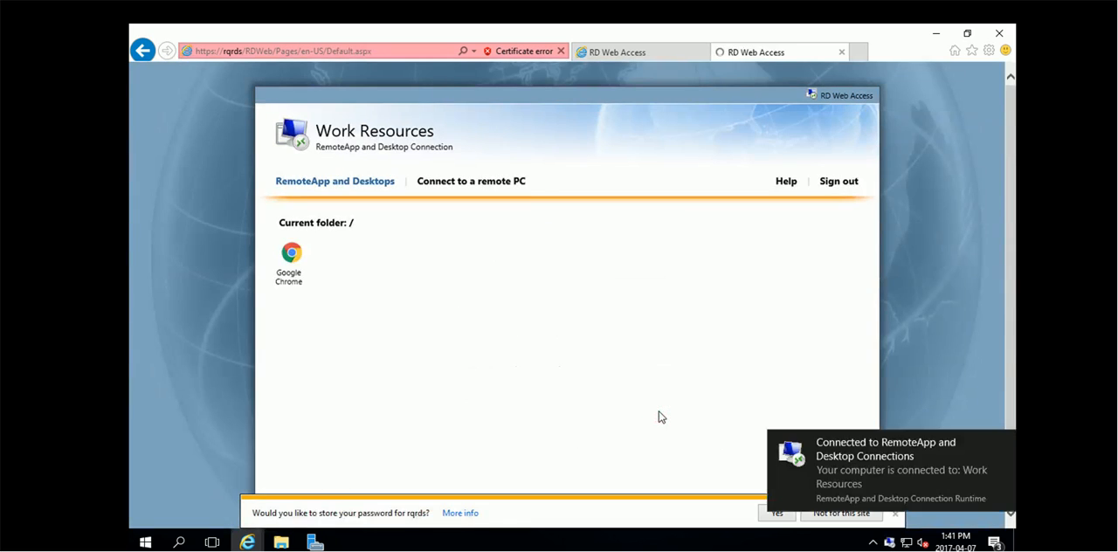
Launch the Google Chrome RemoteApp, connect, and choose Not for this site on the password bar
{"action": "left_click", "coordinate": [290, 261]}
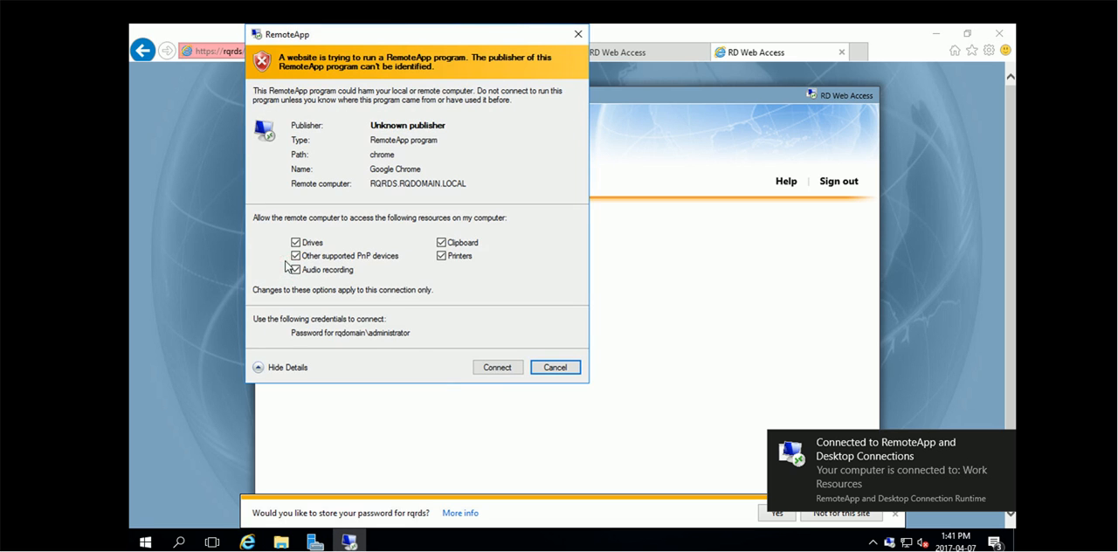
{"action": "left_click", "coordinate": [497, 367]}
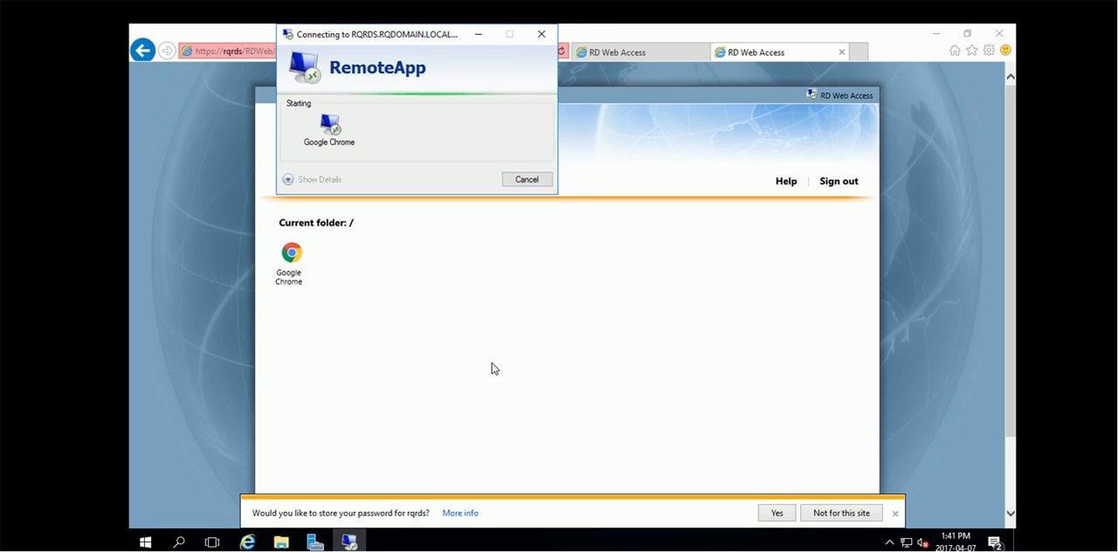
{"action": "mouse_move", "coordinate": [528, 362]}
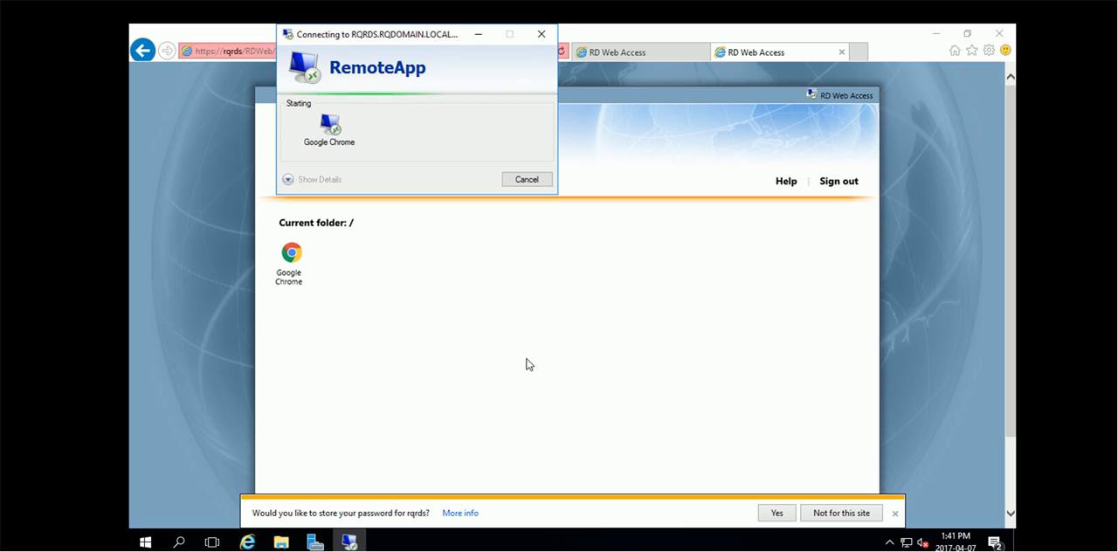
{"action": "mouse_move", "coordinate": [839, 512]}
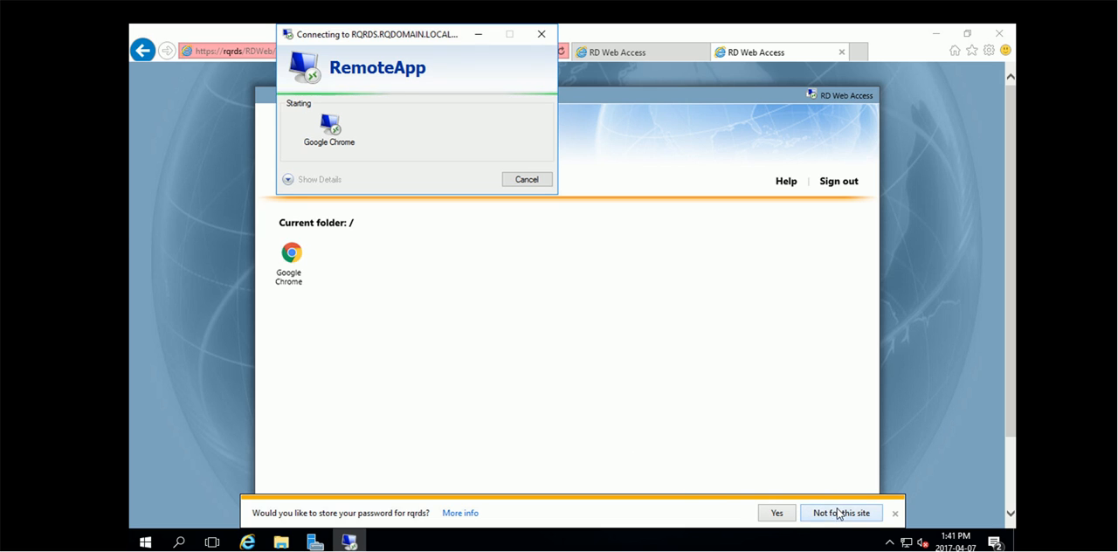
{"action": "left_click", "coordinate": [840, 514]}
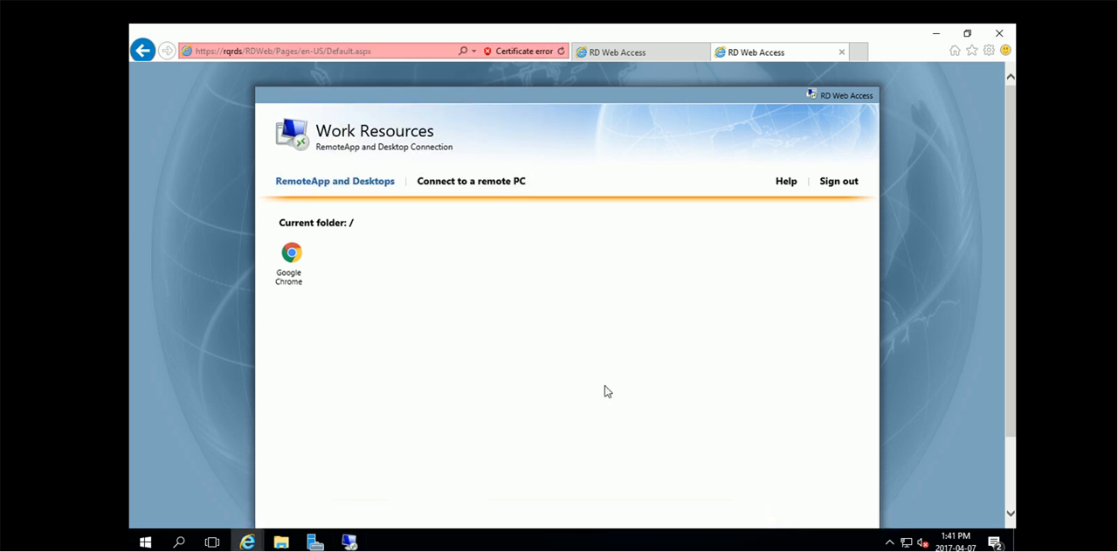
{"action": "mouse_move", "coordinate": [538, 301]}
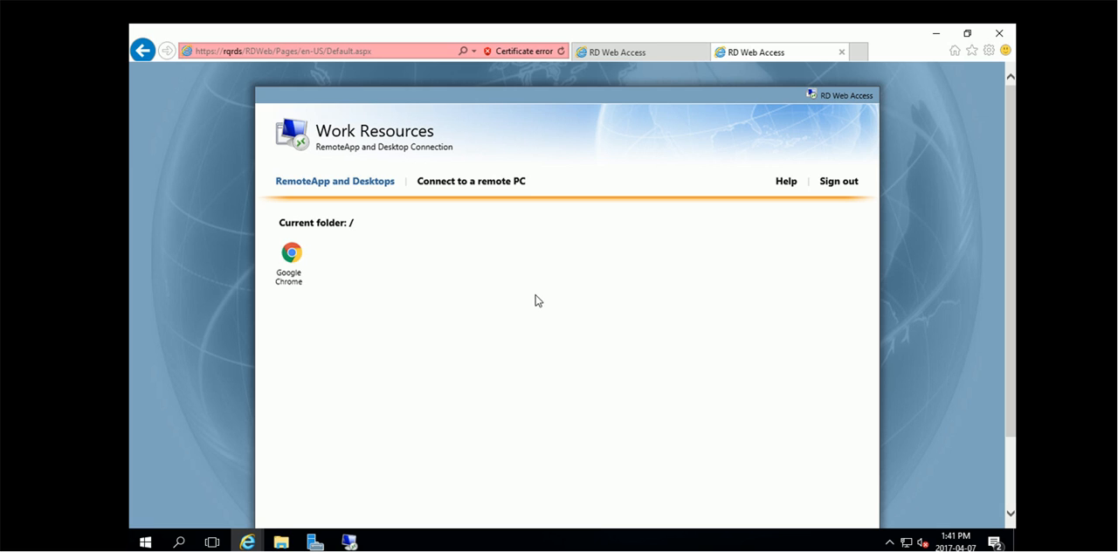
{"action": "mouse_move", "coordinate": [419, 396]}
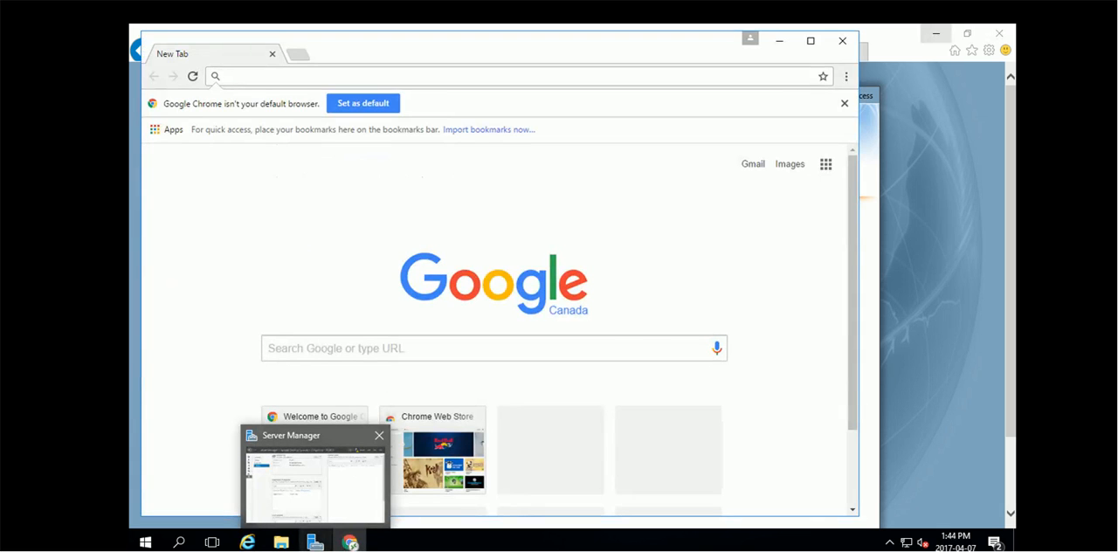
{"action": "mouse_move", "coordinate": [318, 61]}
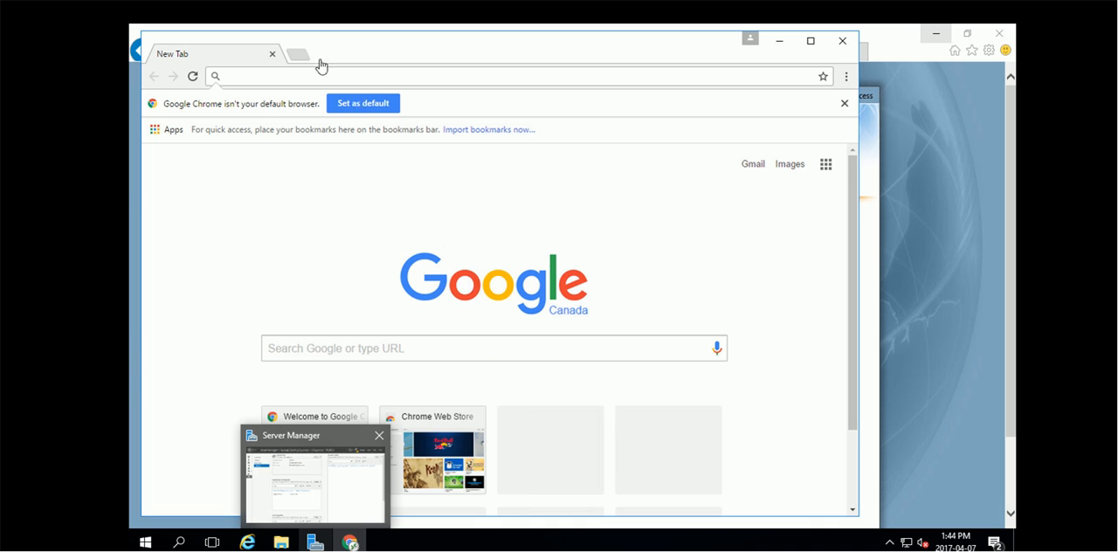
{"action": "mouse_move", "coordinate": [503, 54]}
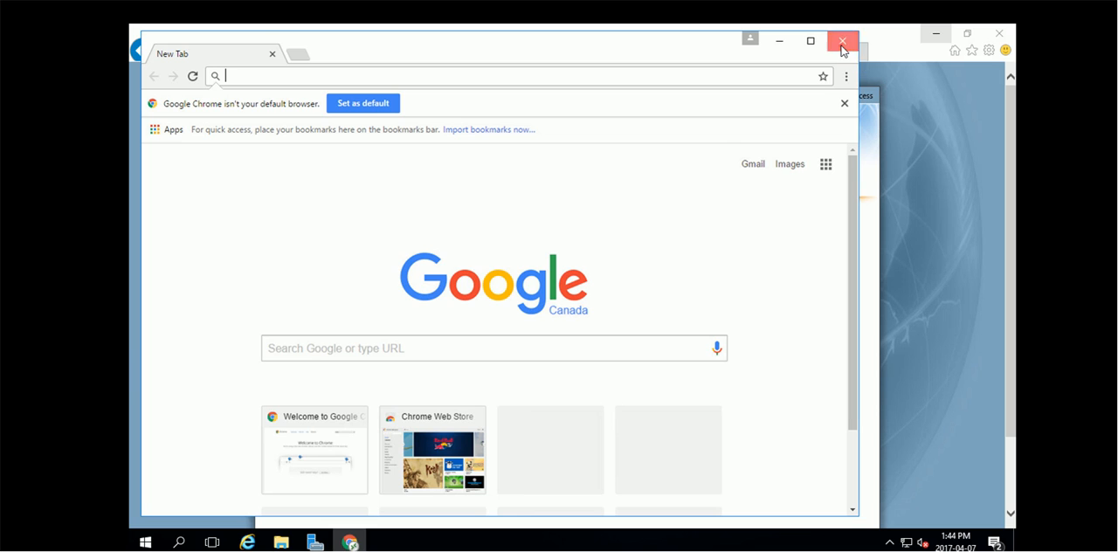
Close the remote Google Chrome window, returning to the Work Resources portal
{"action": "left_click", "coordinate": [838, 40]}
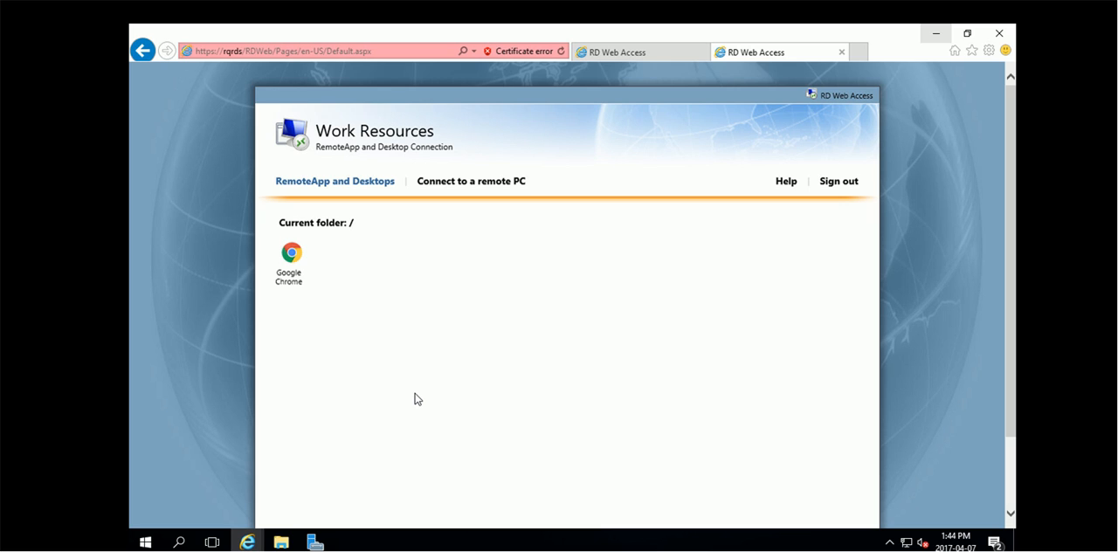
{"action": "mouse_move", "coordinate": [356, 512]}
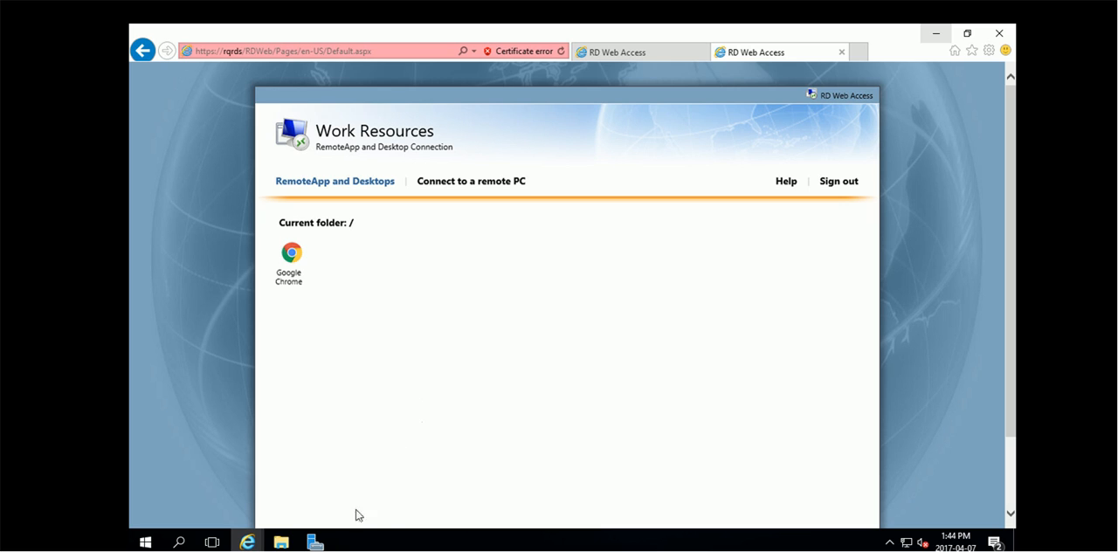